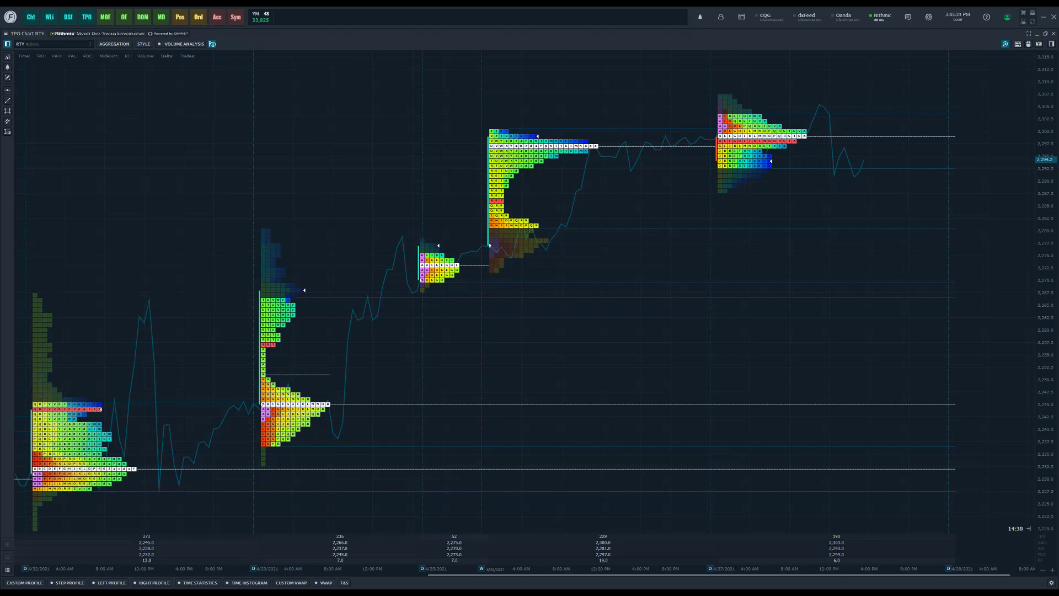
pyautogui.moveTo(715, 104)
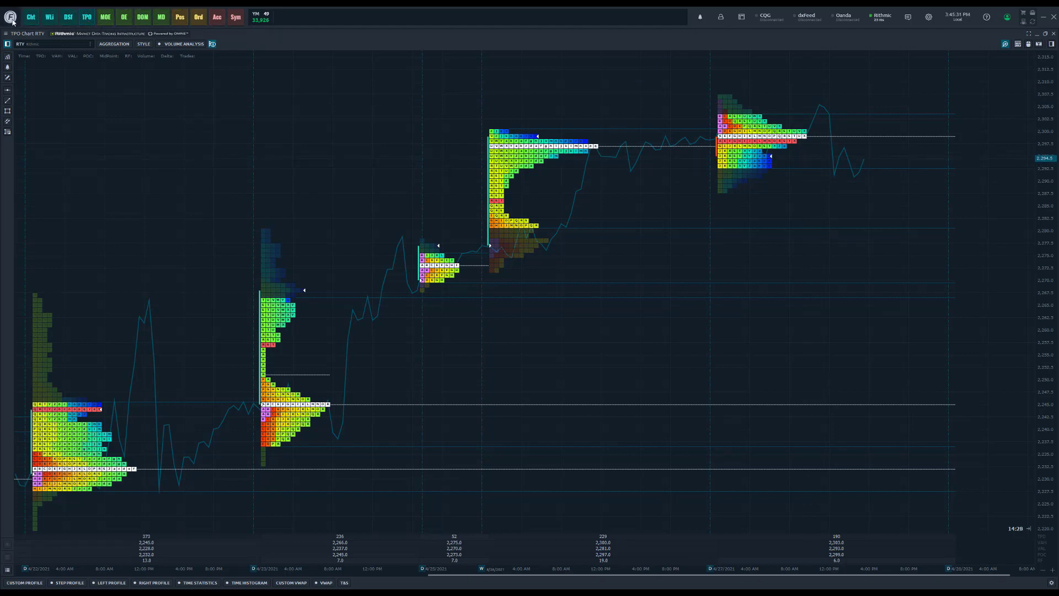
# - Peek at the modules panel, then bring up the TPO Chart settings from the chart's context menu
pyautogui.click(11, 12)
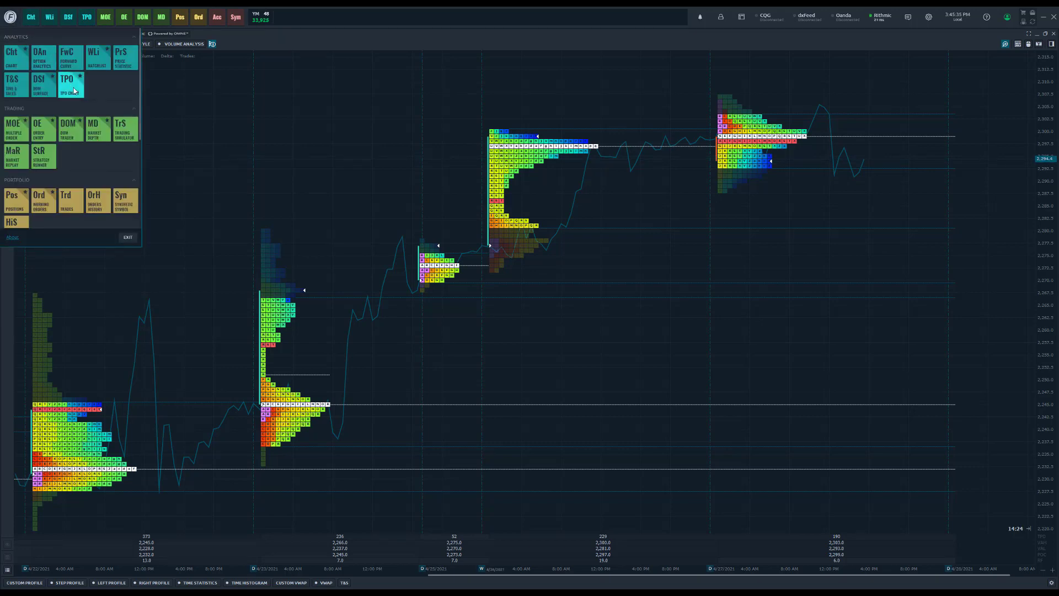
pyautogui.click(66, 80)
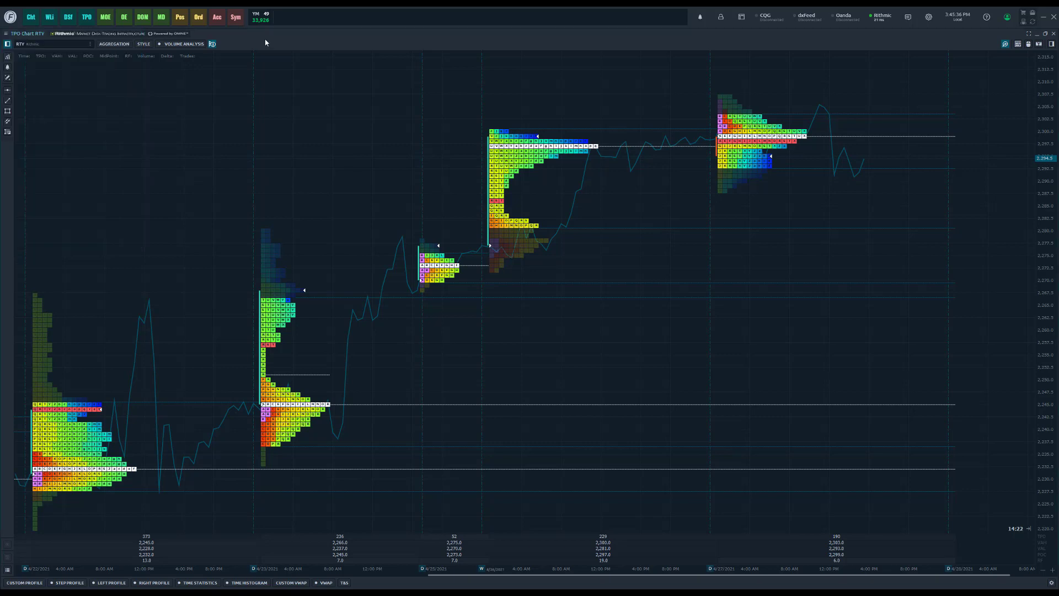
pyautogui.moveTo(219, 43)
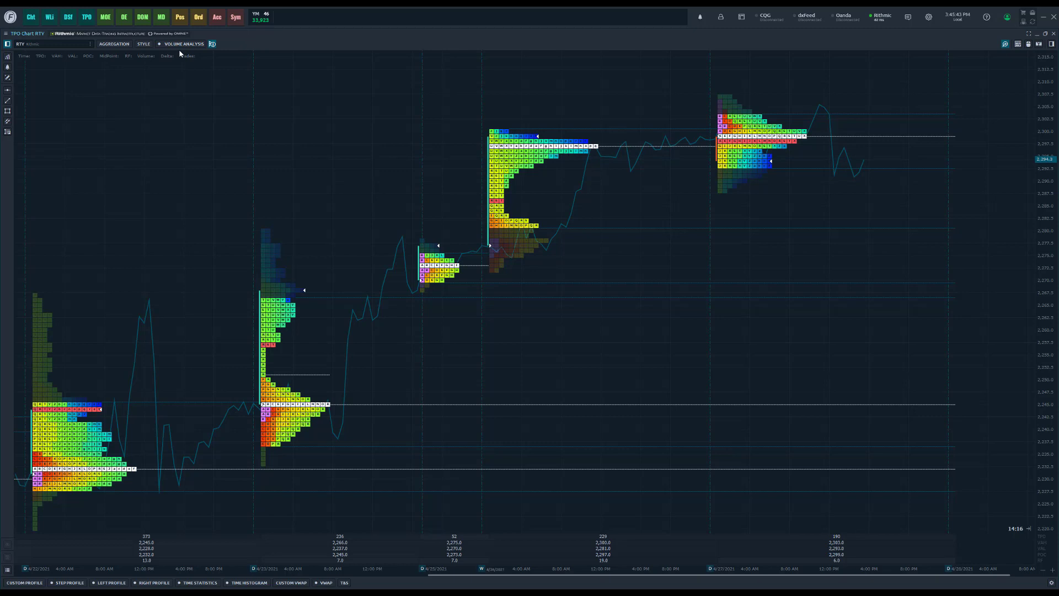
pyautogui.moveTo(318, 101)
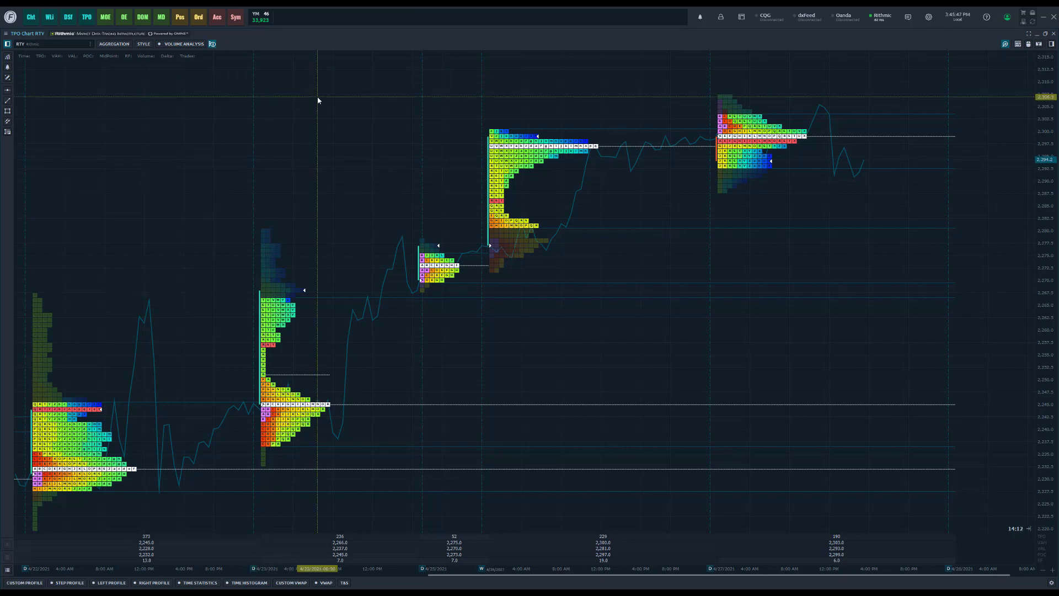
pyautogui.moveTo(399, 151)
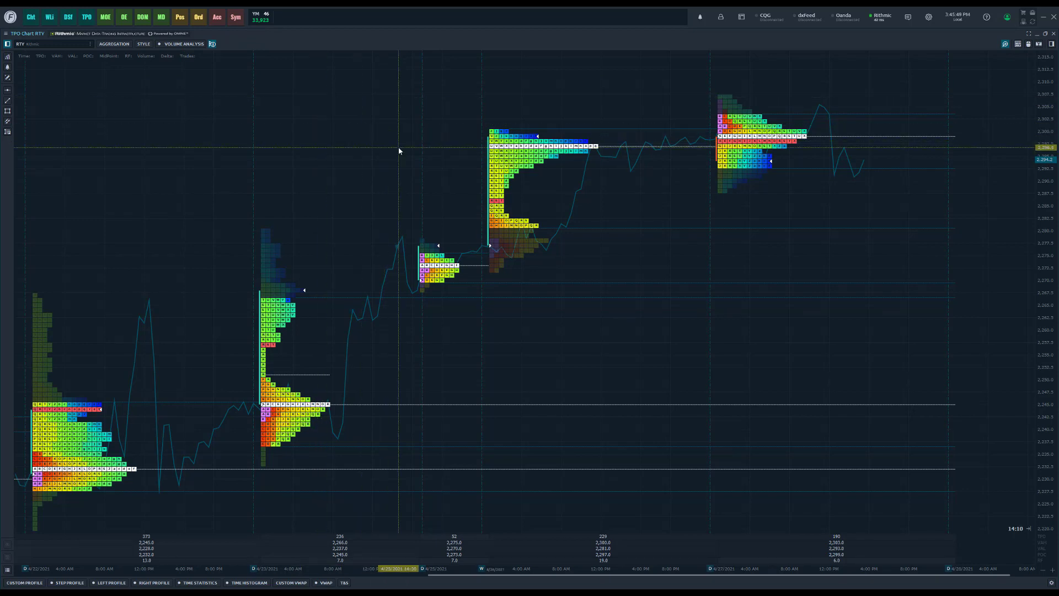
pyautogui.rightClick(398, 153)
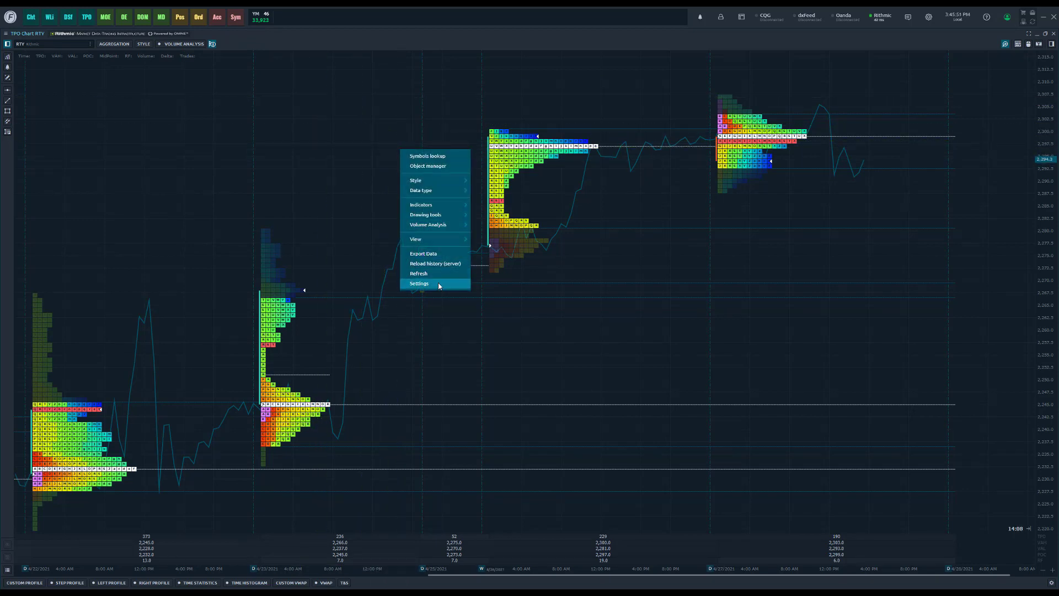
pyautogui.click(419, 283)
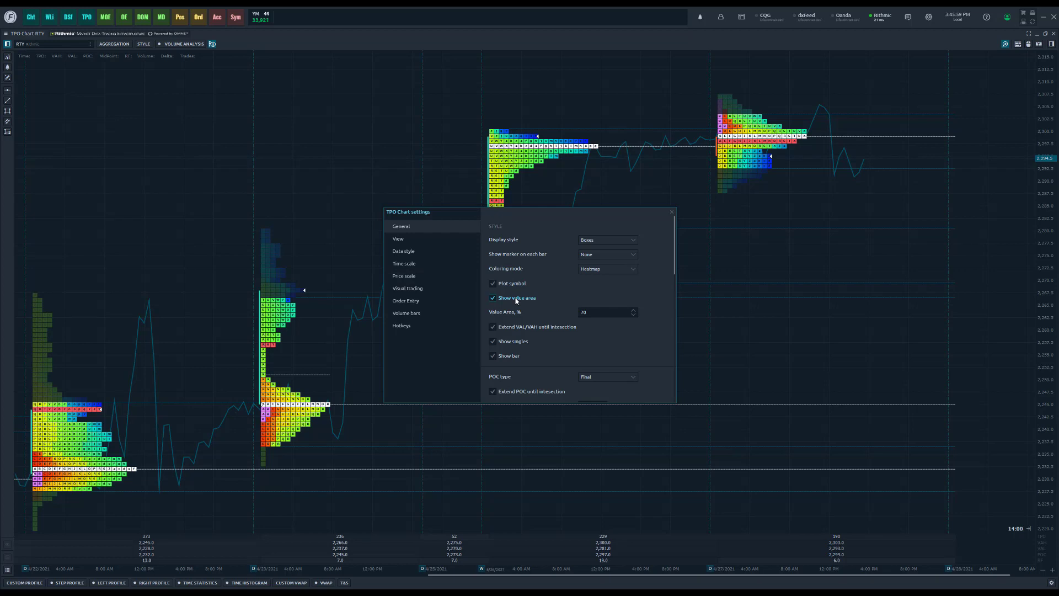
pyautogui.moveTo(449, 229)
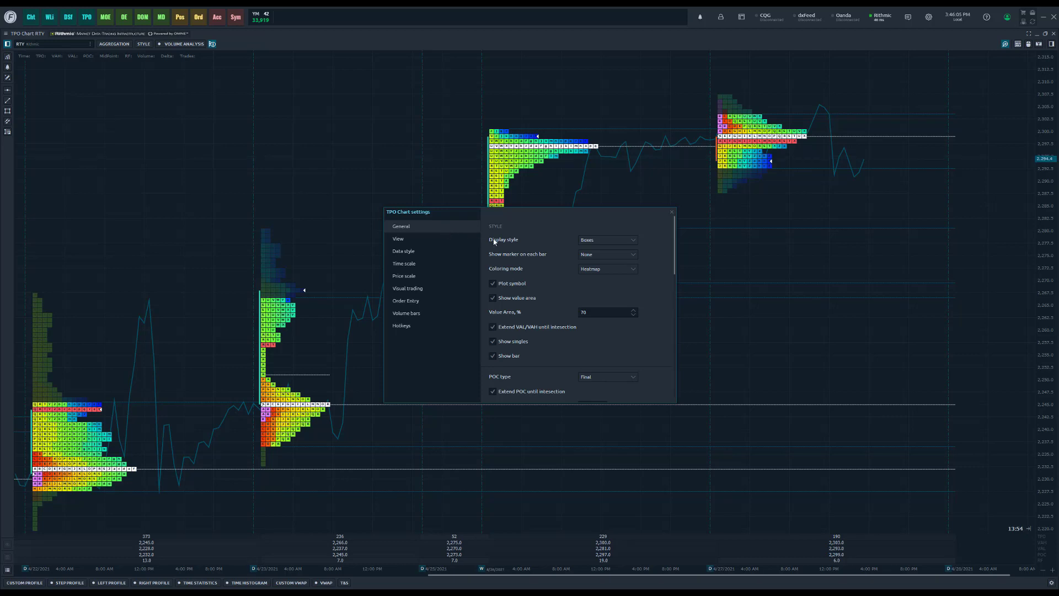
# - Try Display style Letters, return it to Boxes, and leave Show marker on each bar at None
pyautogui.click(606, 239)
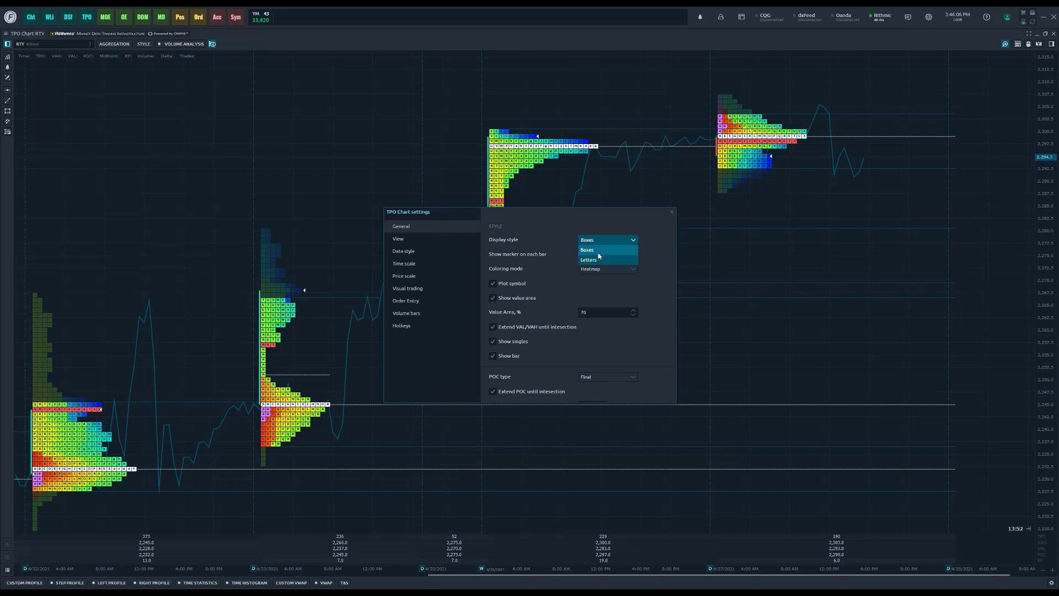
pyautogui.click(589, 260)
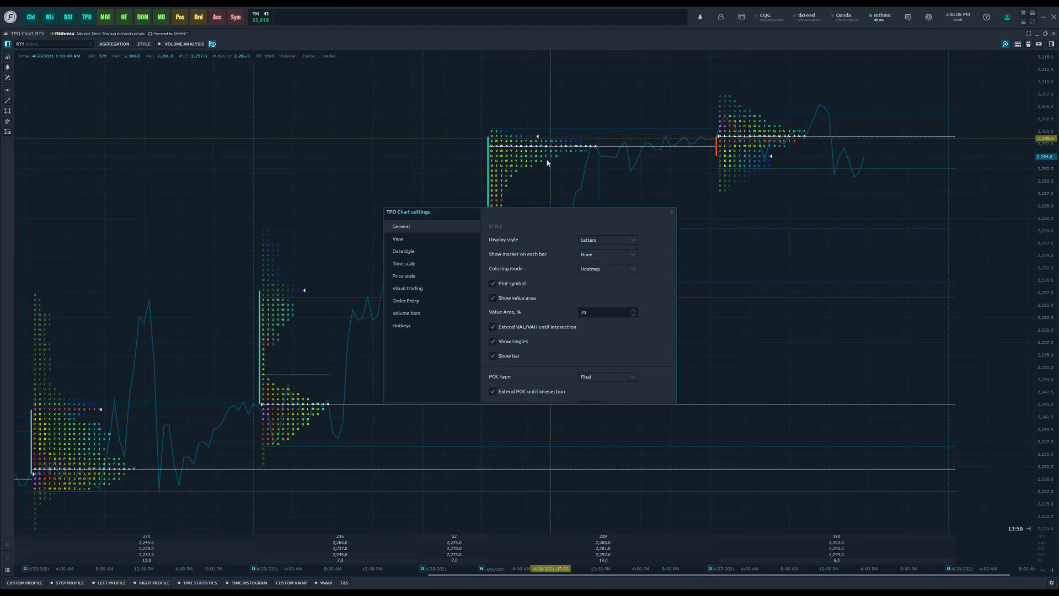
pyautogui.click(605, 239)
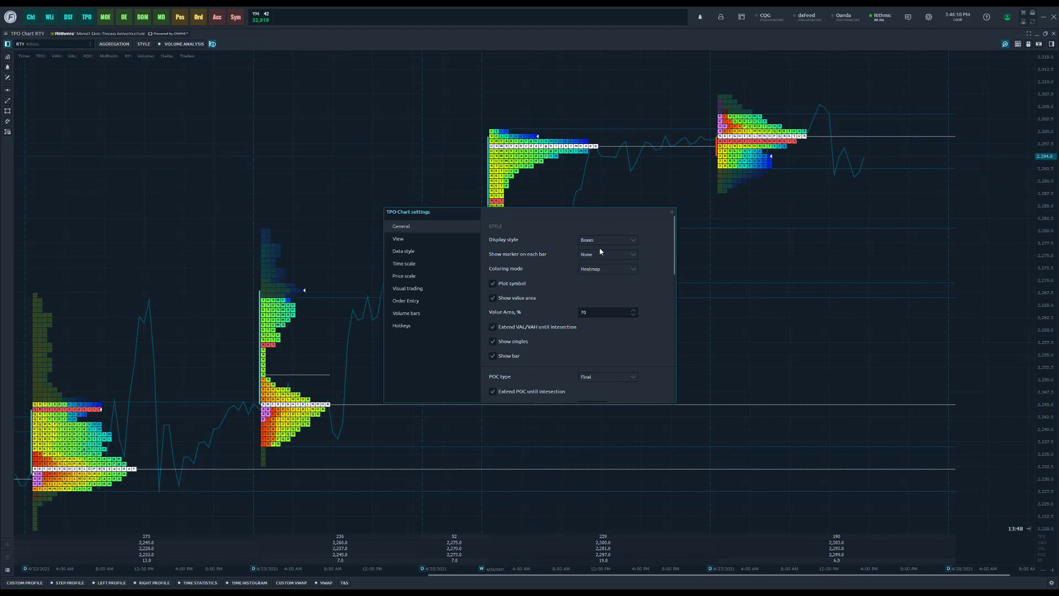
pyautogui.click(606, 253)
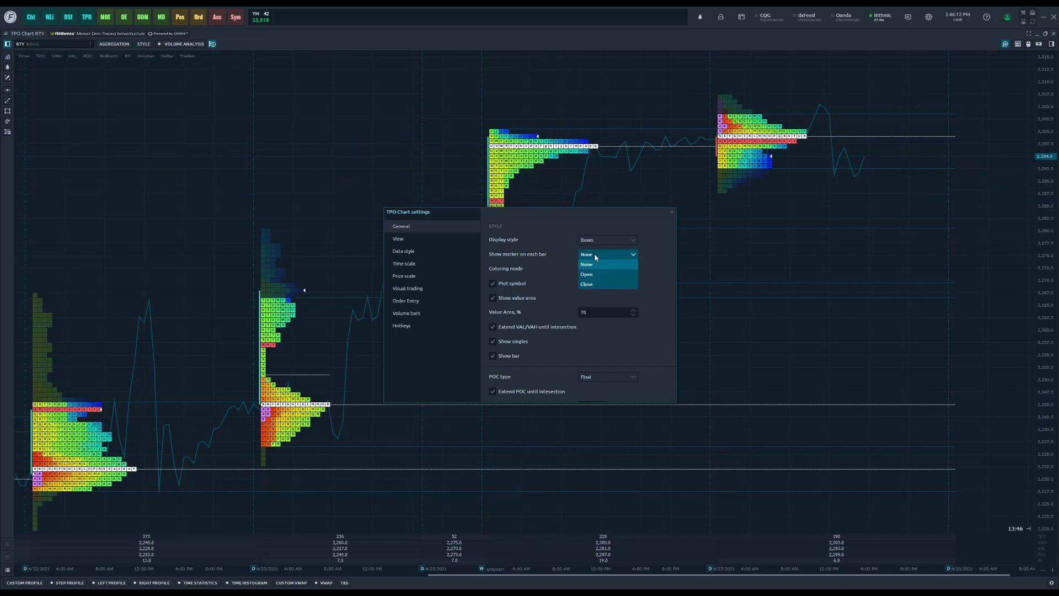
pyautogui.click(585, 255)
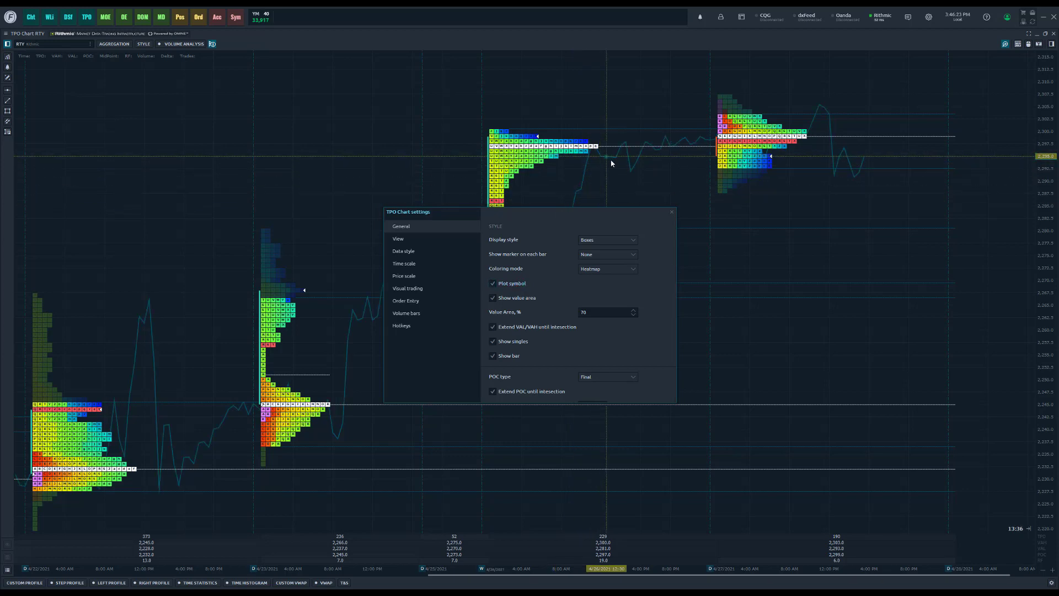
pyautogui.moveTo(626, 169)
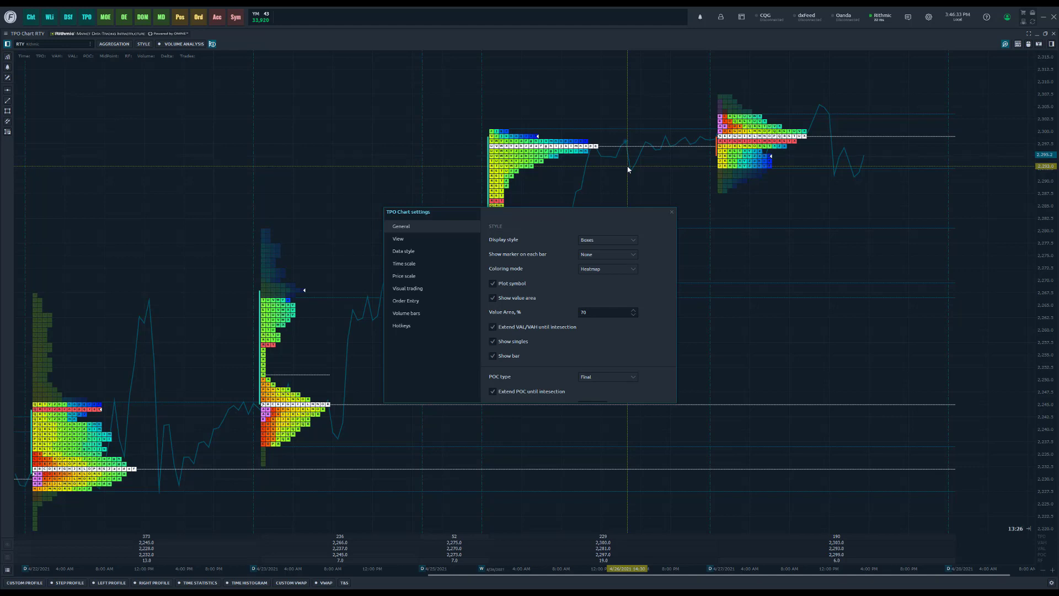
# - Set the chart's Bar symbol to Candle so price draws as candlesticks behind the profiles
pyautogui.click(670, 211)
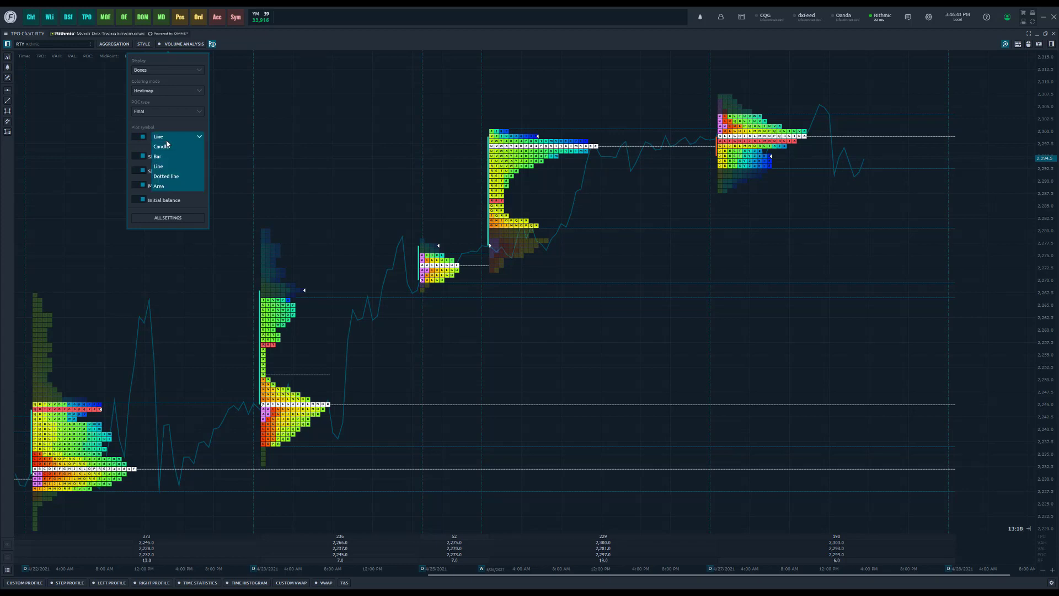
pyautogui.moveTo(168, 147)
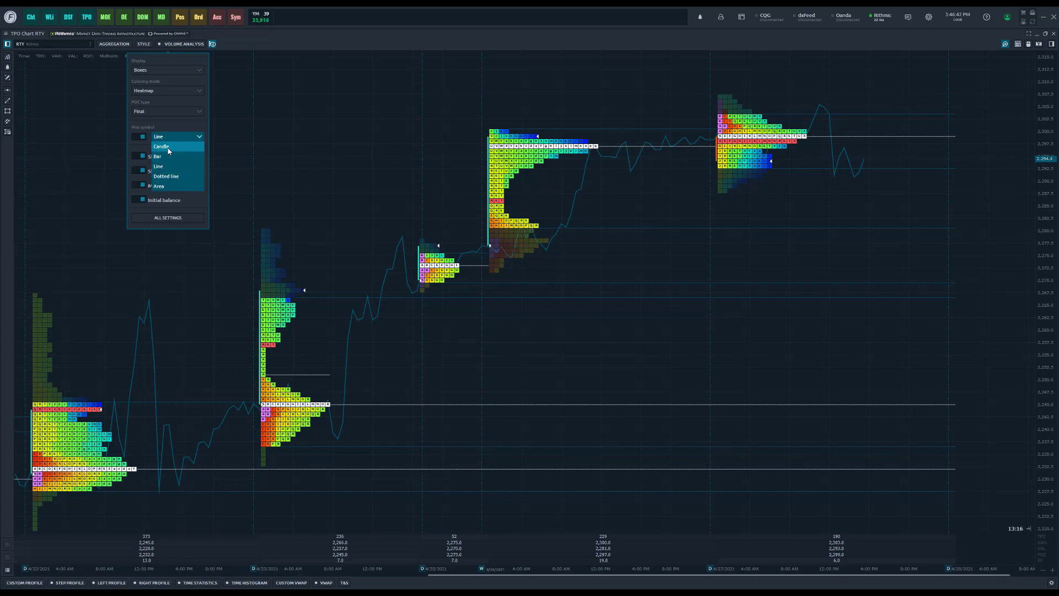
pyautogui.click(161, 147)
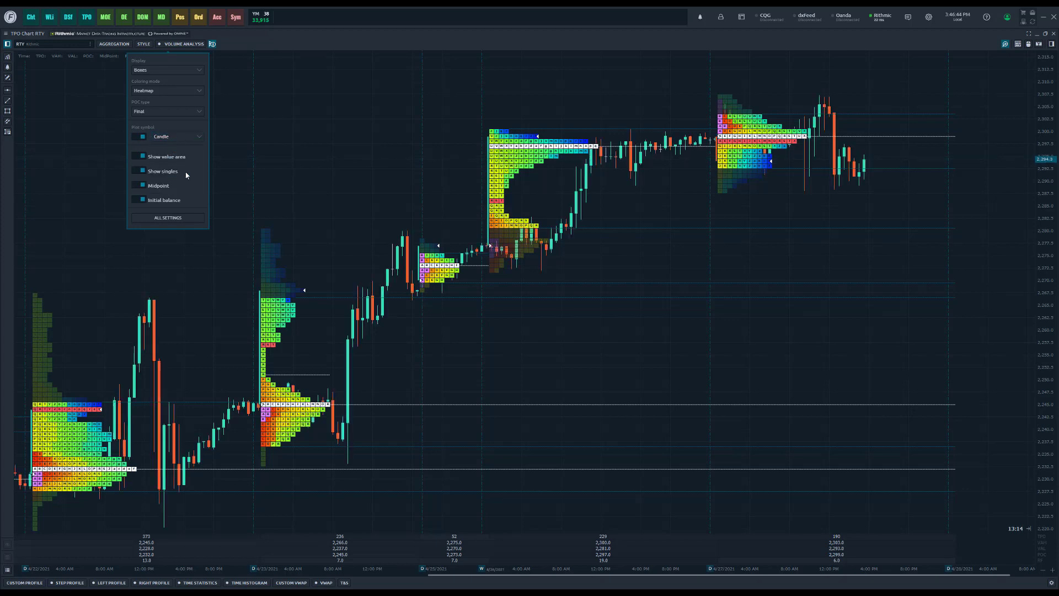
pyautogui.moveTo(567, 180)
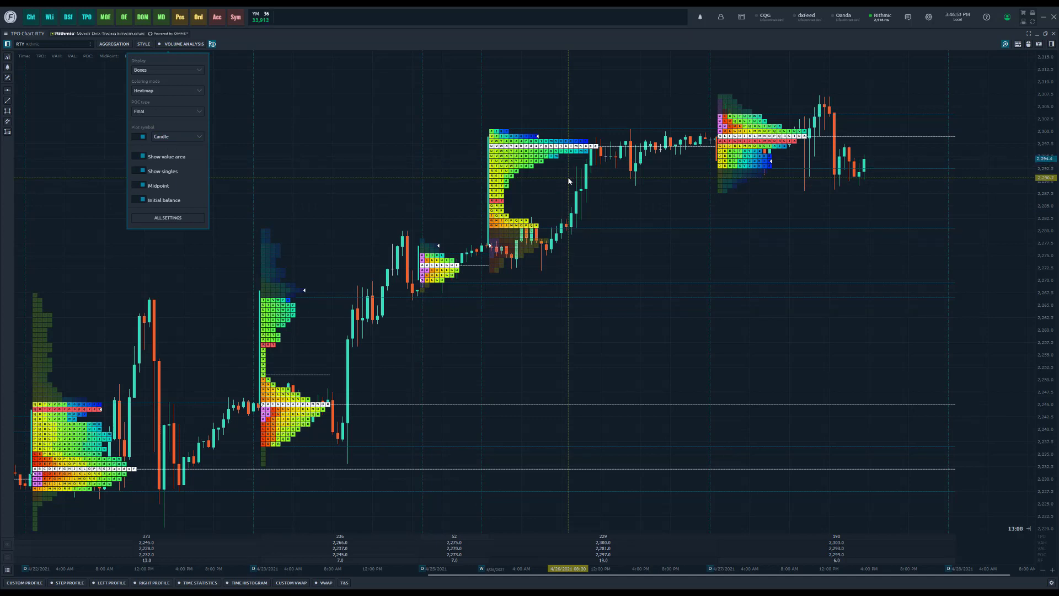
pyautogui.moveTo(592, 225)
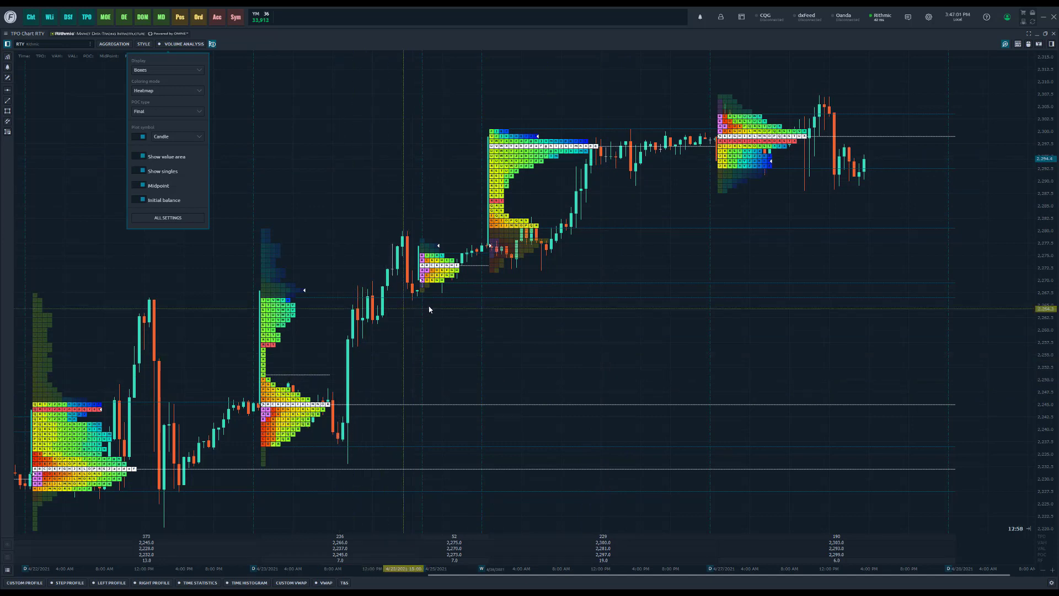
# - Reopen TPO Chart settings and scroll the General page to the Volume analysis section
pyautogui.rightClick(518, 323)
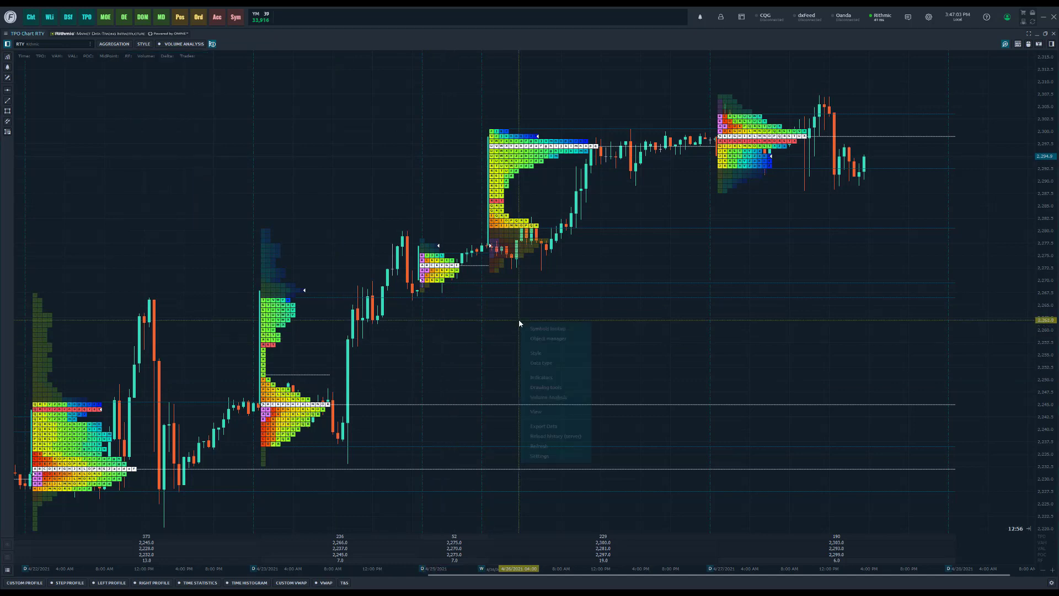
pyautogui.click(539, 455)
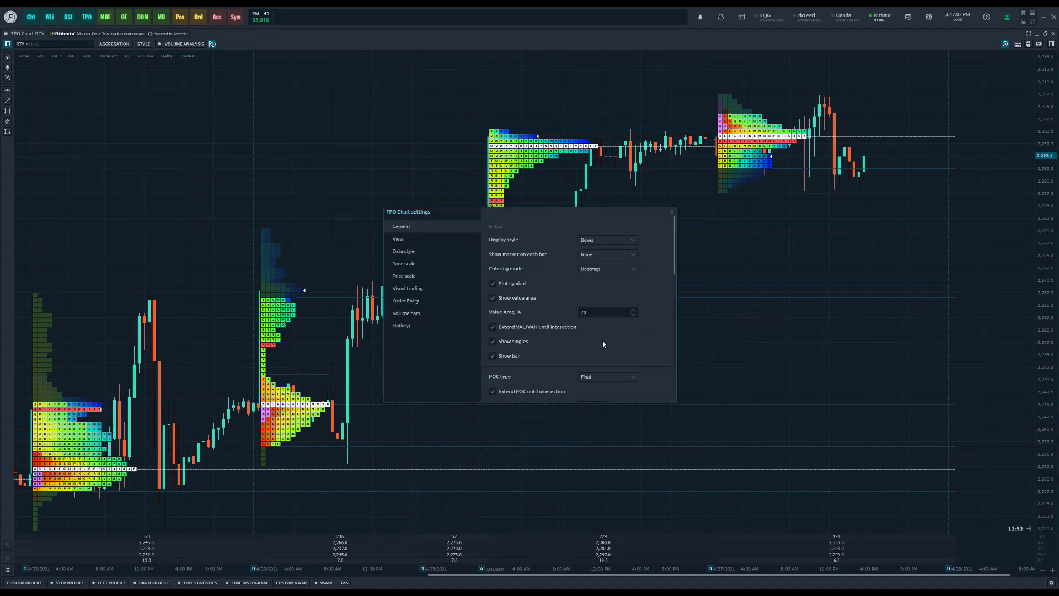
pyautogui.moveTo(610, 322)
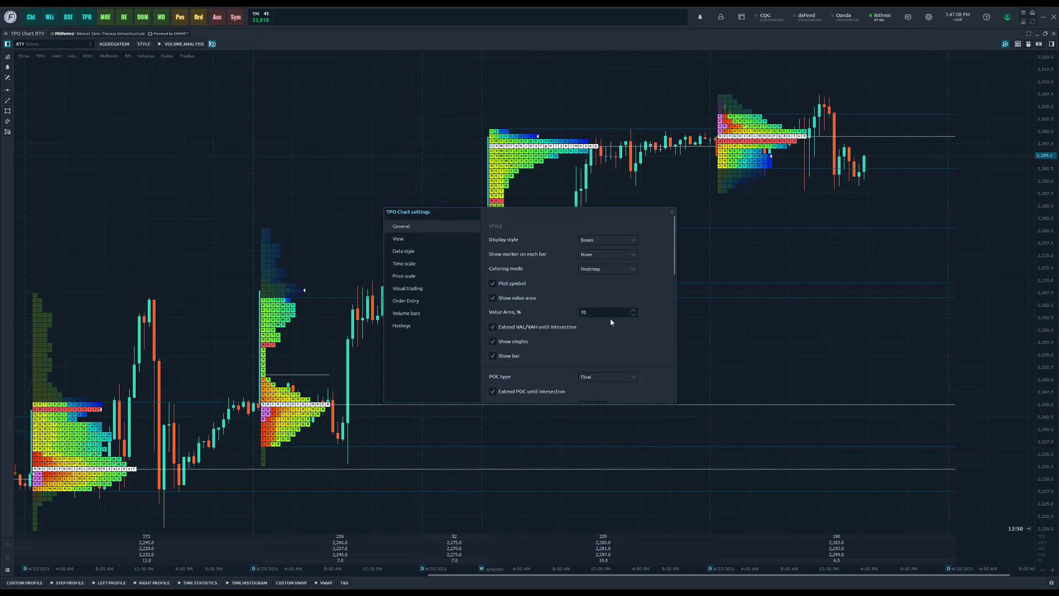
pyautogui.moveTo(561, 321)
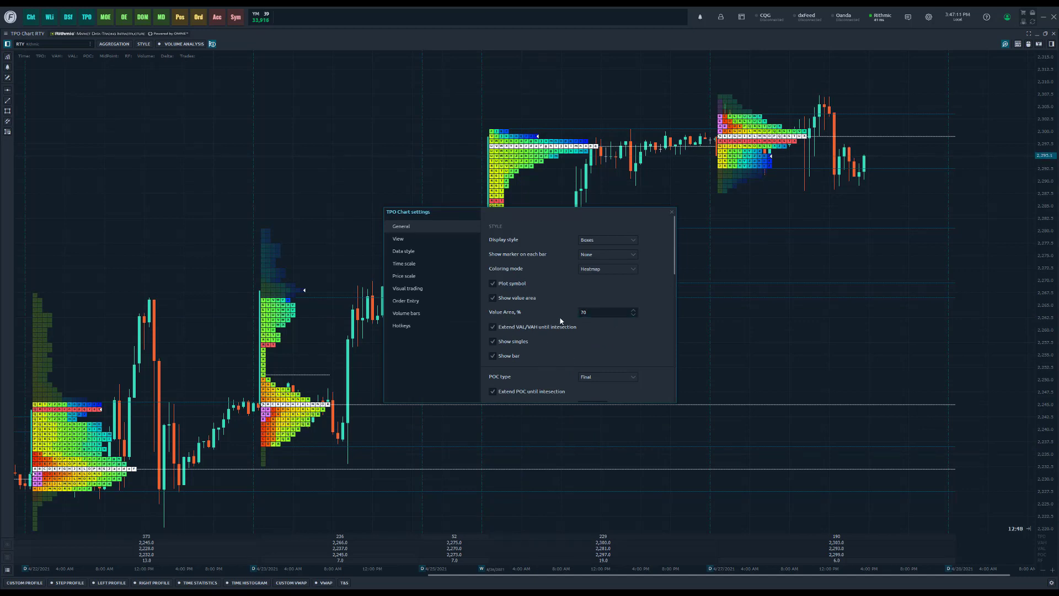
pyautogui.scroll(-3)
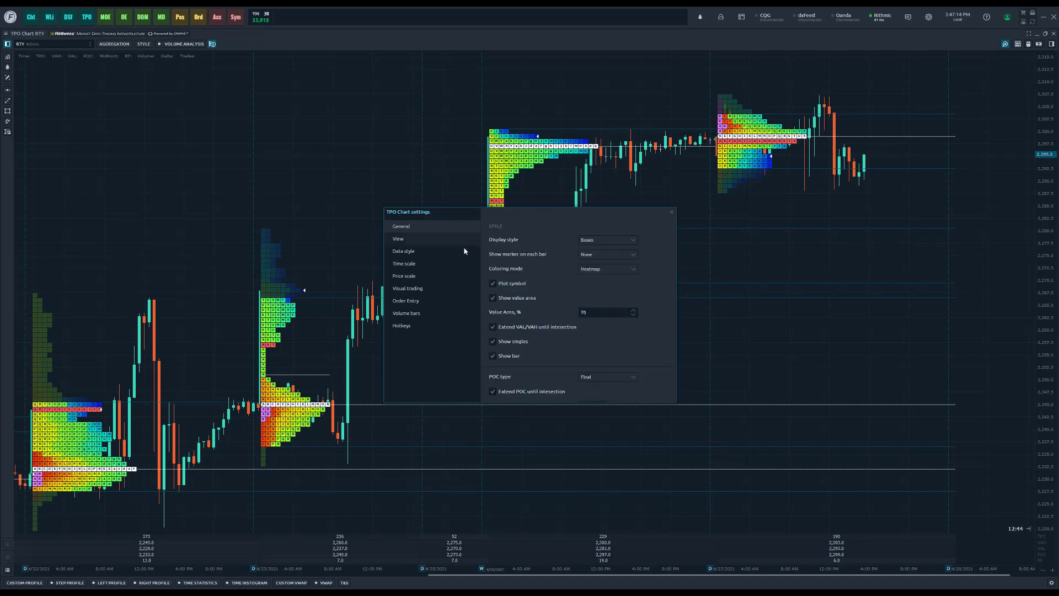
pyautogui.scroll(-3)
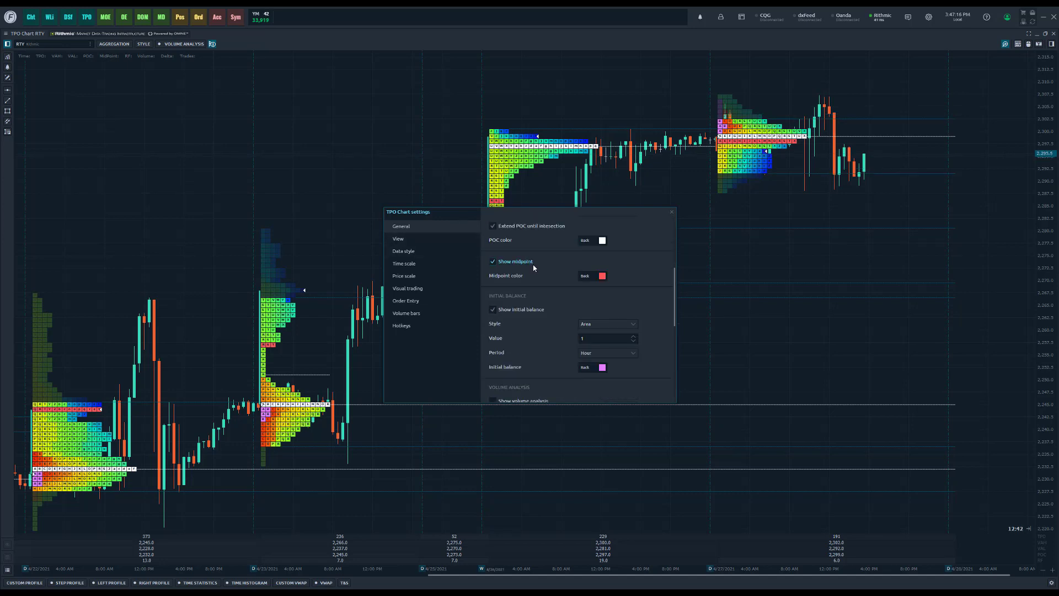
pyautogui.scroll(-3)
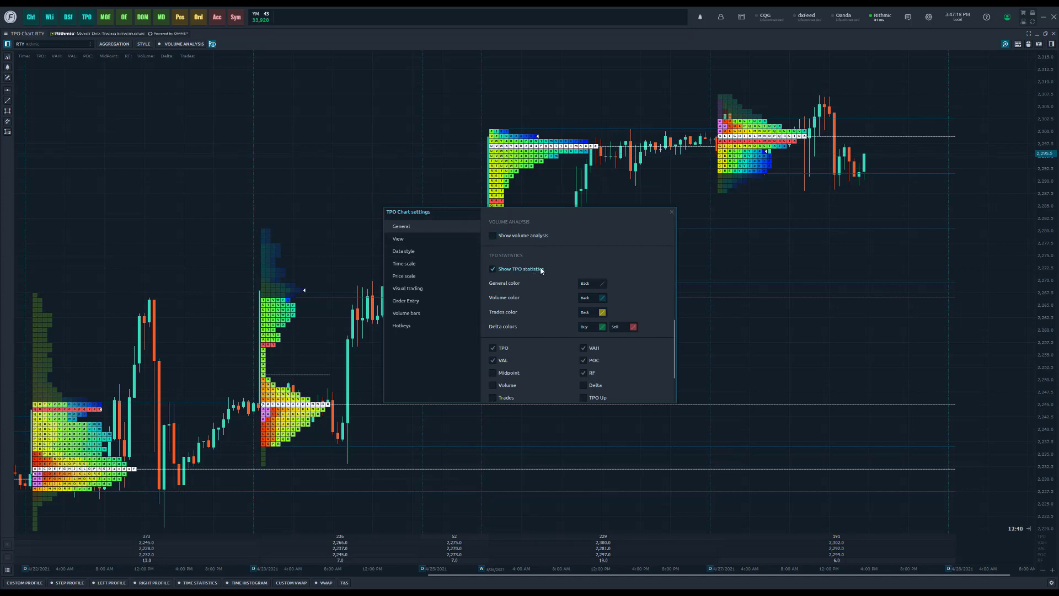
pyautogui.scroll(3)
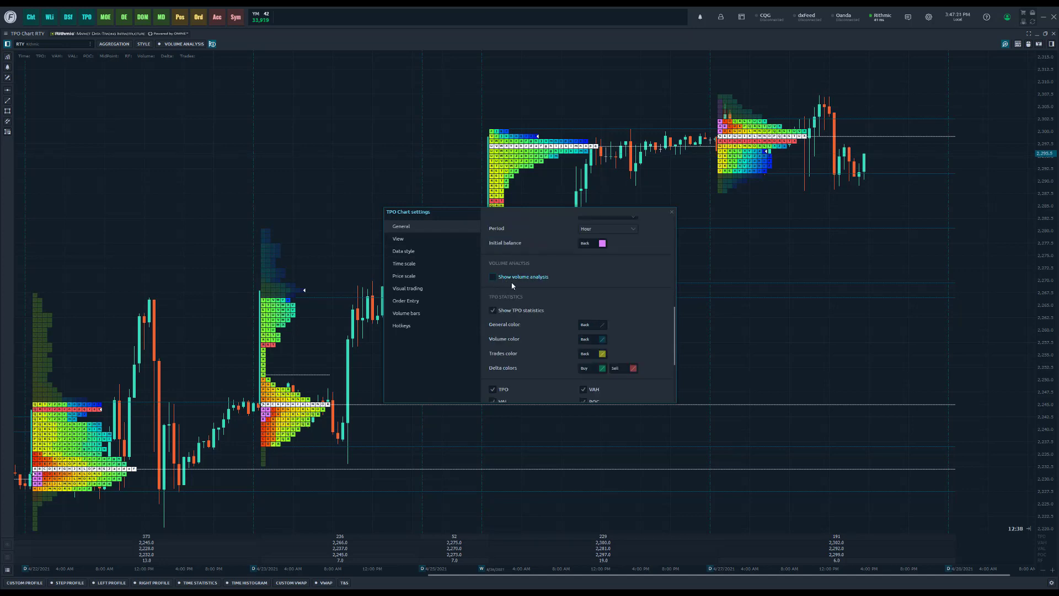
# - Tick Show volume analysis so volume histograms appear beside each TPO profile
pyautogui.click(493, 276)
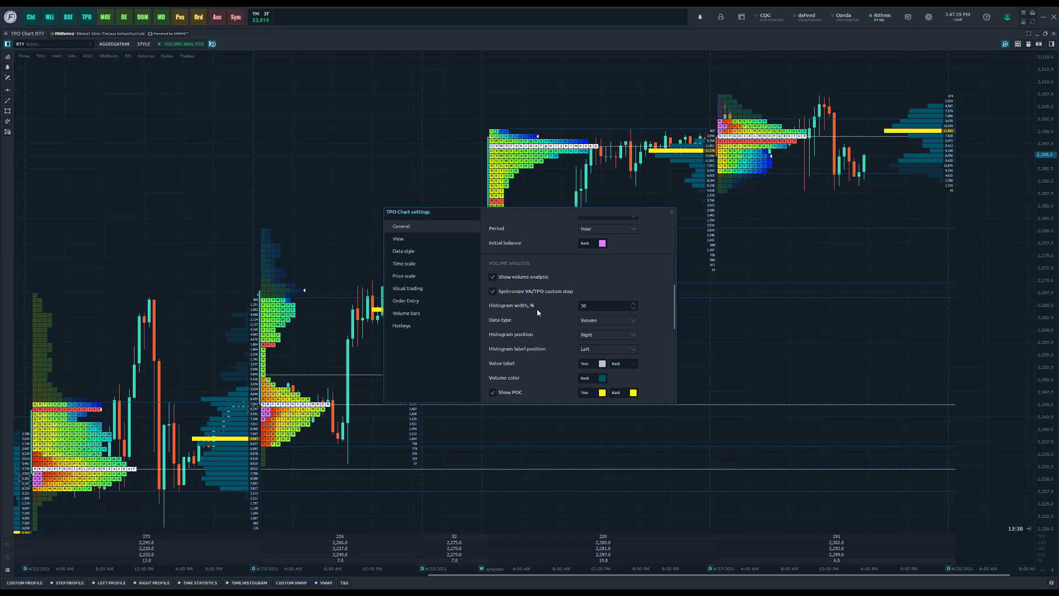
pyautogui.moveTo(537, 313)
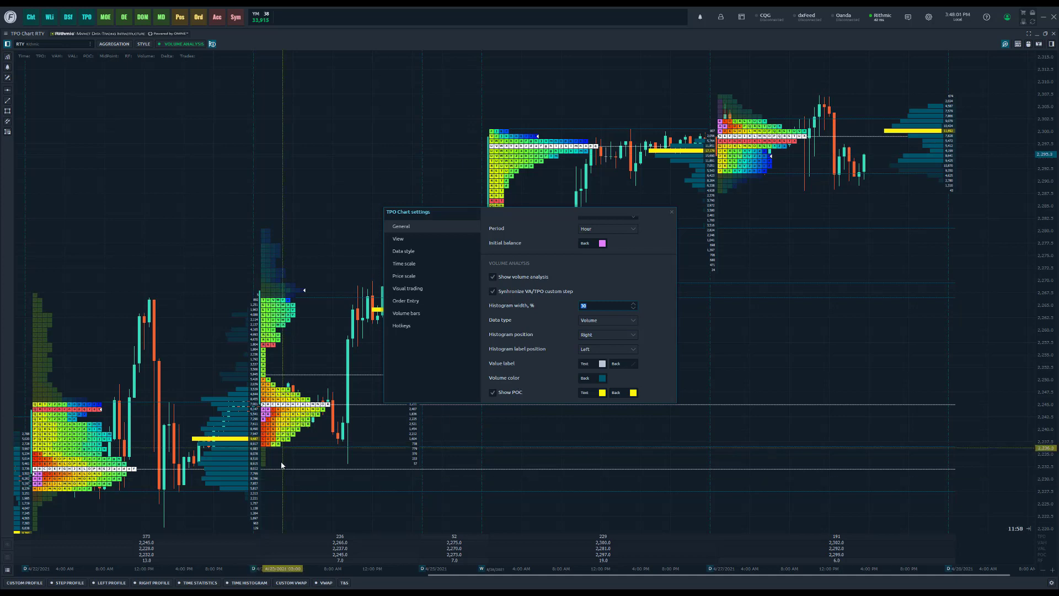
pyautogui.moveTo(536, 312)
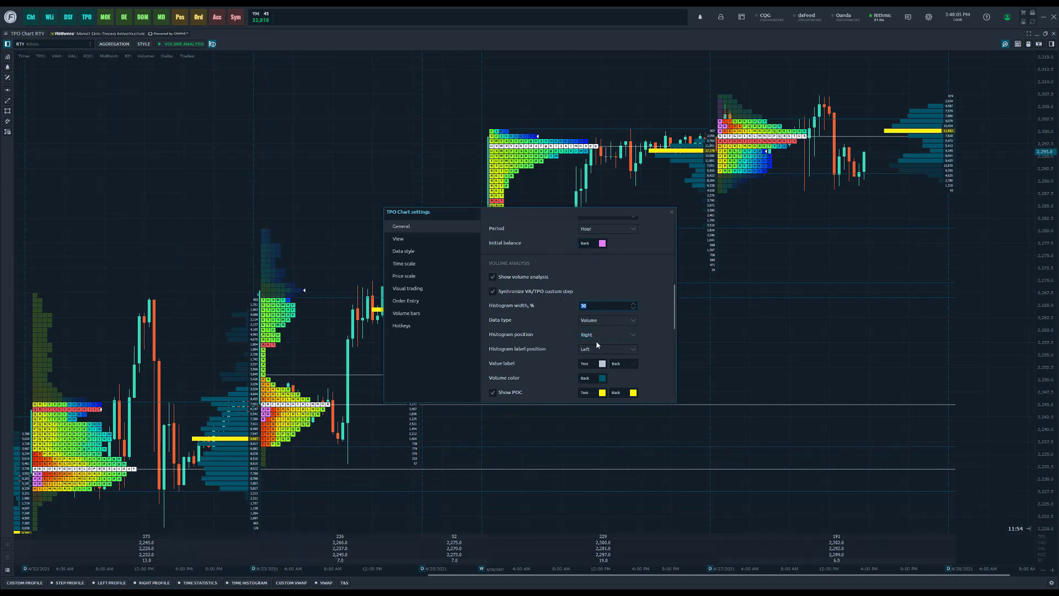
pyautogui.moveTo(597, 320)
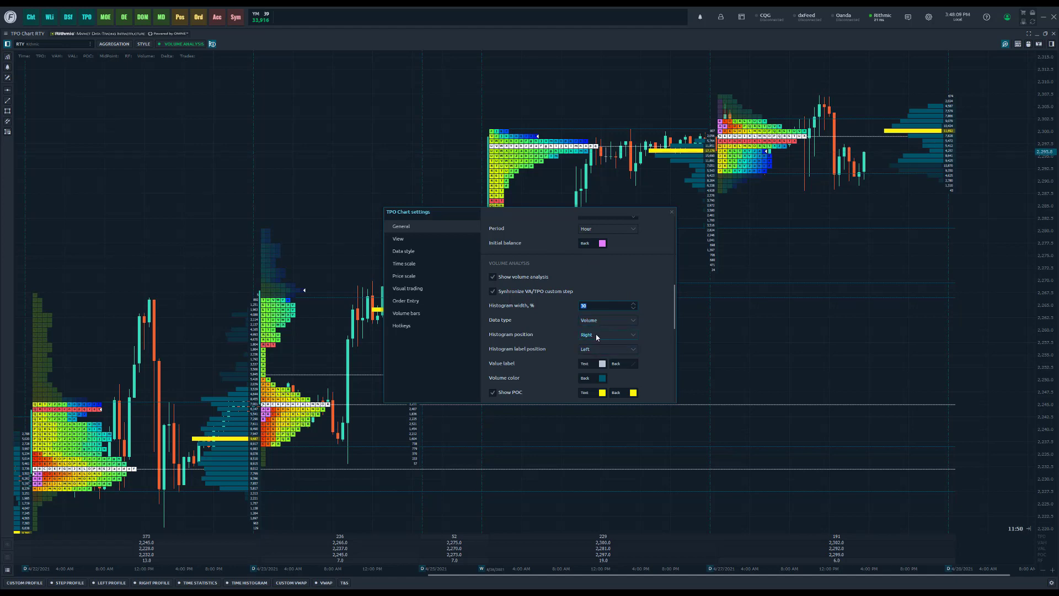
# - Set Histogram position to Left
pyautogui.click(607, 335)
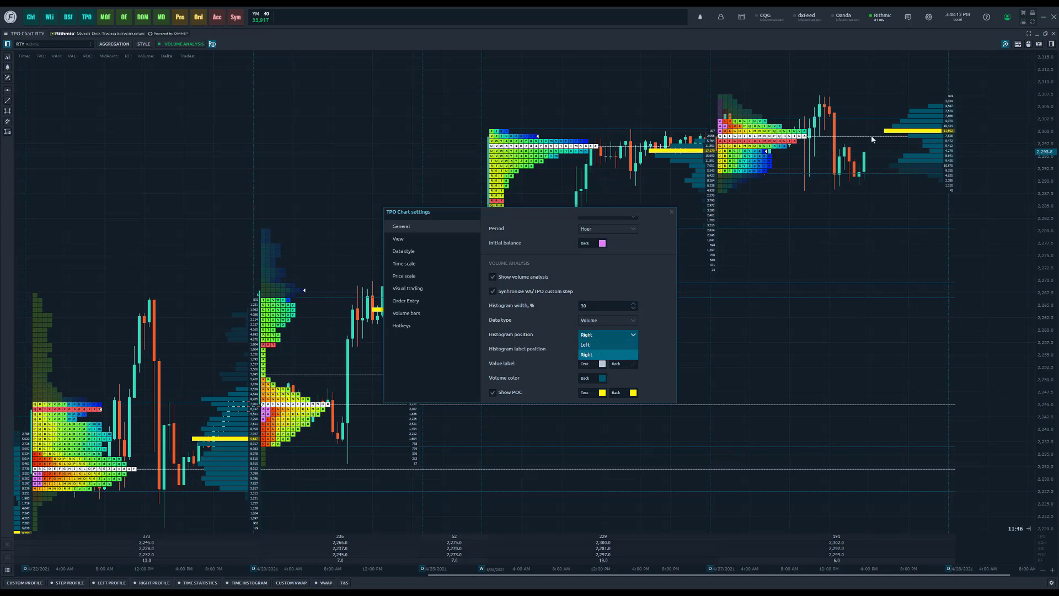
pyautogui.moveTo(597, 344)
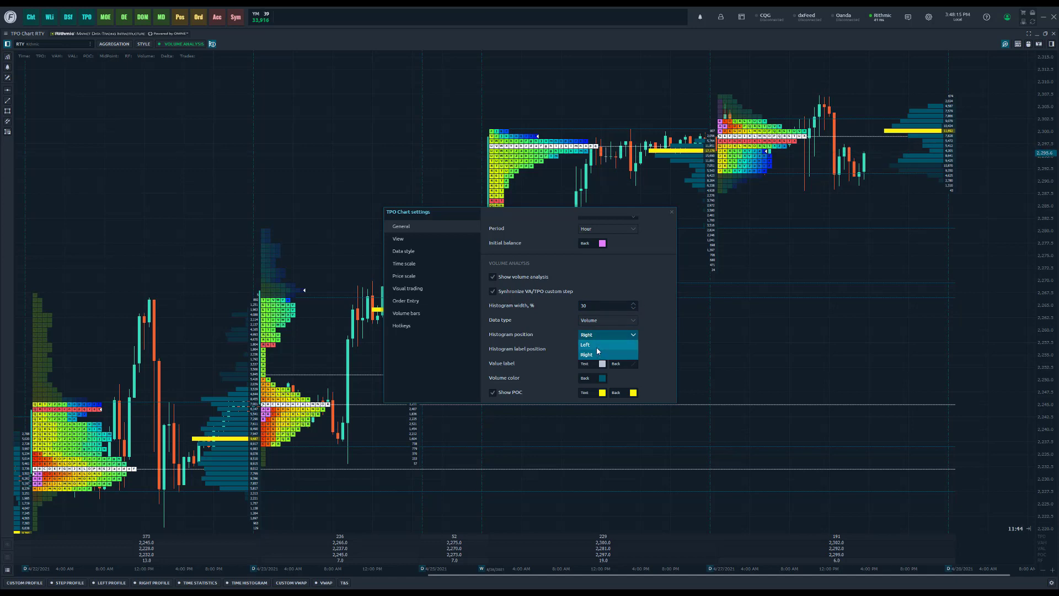
pyautogui.click(586, 344)
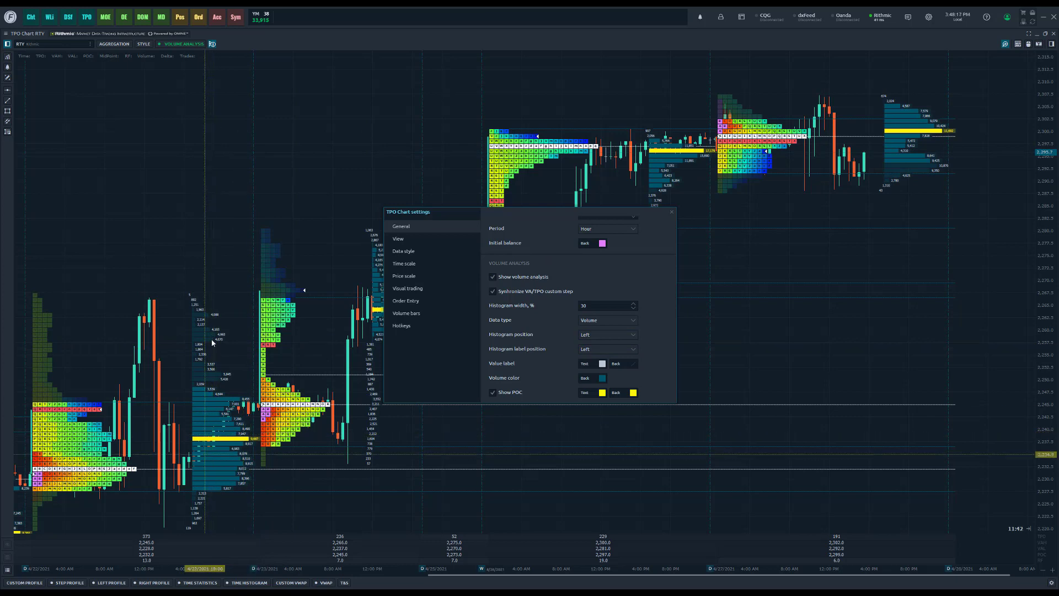
pyautogui.moveTo(282, 337)
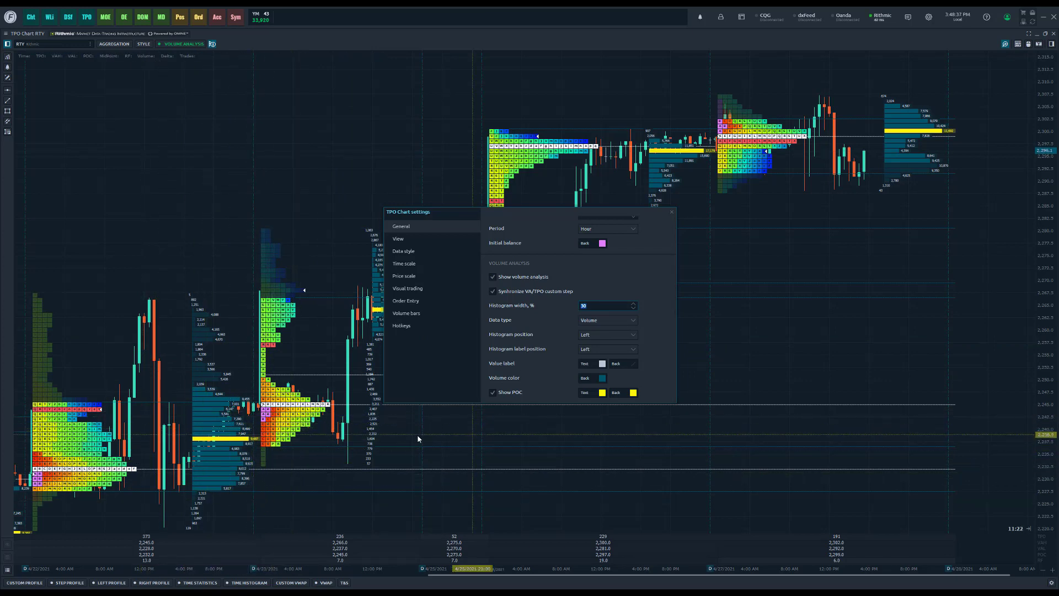
pyautogui.moveTo(709, 356)
pyautogui.write('100')
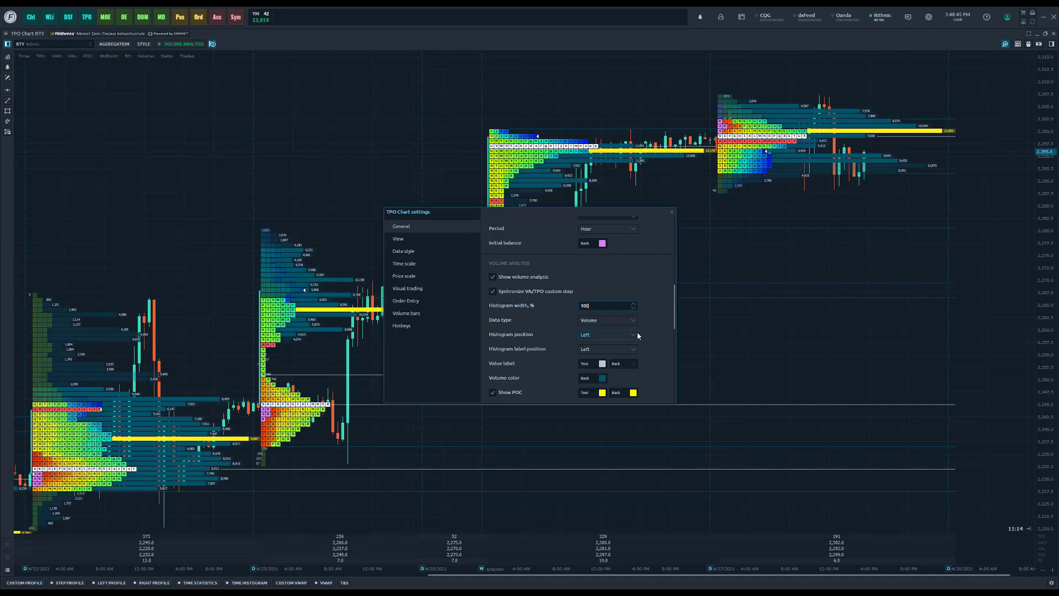
# - Close the TPO Chart settings with histogram width at 100
pyautogui.click(672, 211)
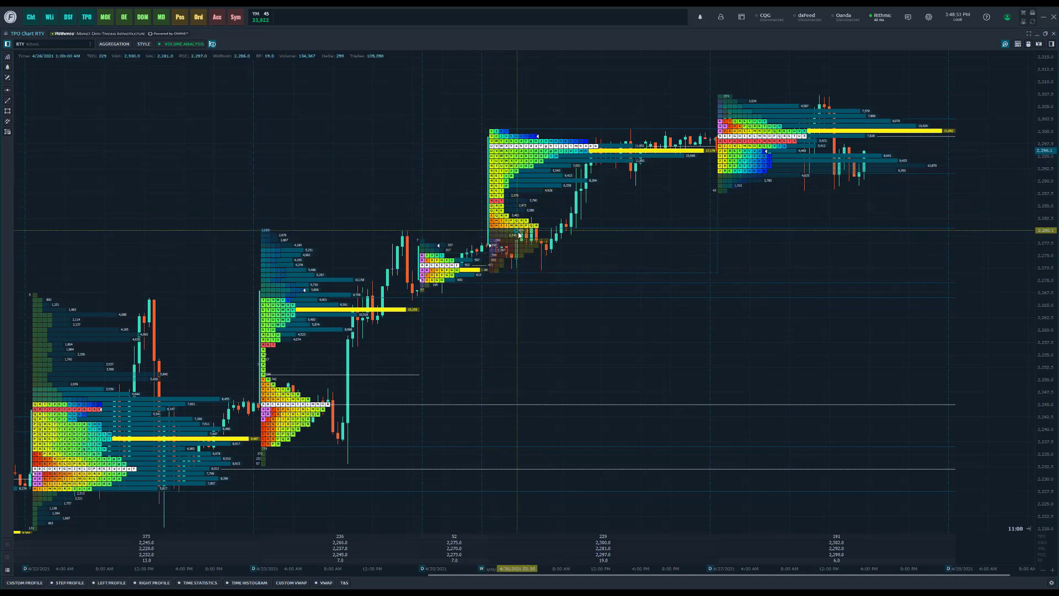
pyautogui.moveTo(525, 250)
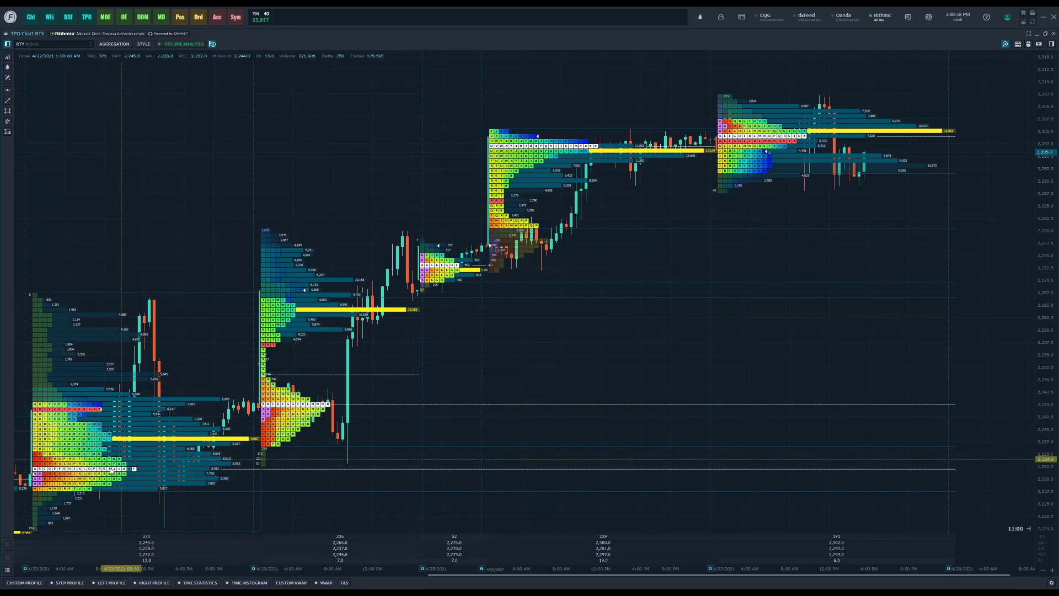
pyautogui.moveTo(211, 459)
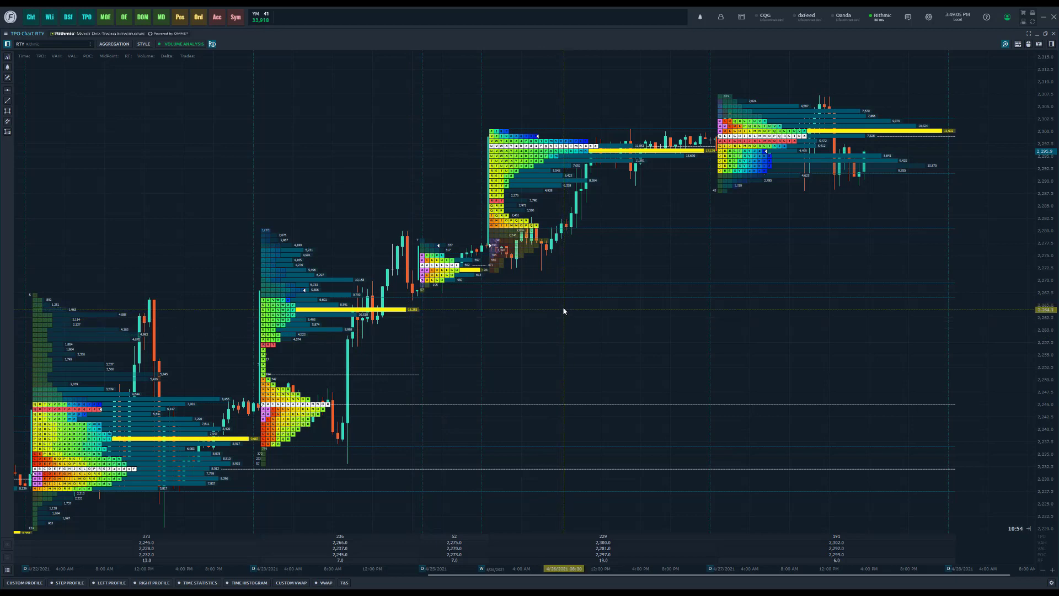
# - Reopen TPO Chart settings and scroll down to the POC and Value area options under Volume analysis
pyautogui.rightClick(564, 311)
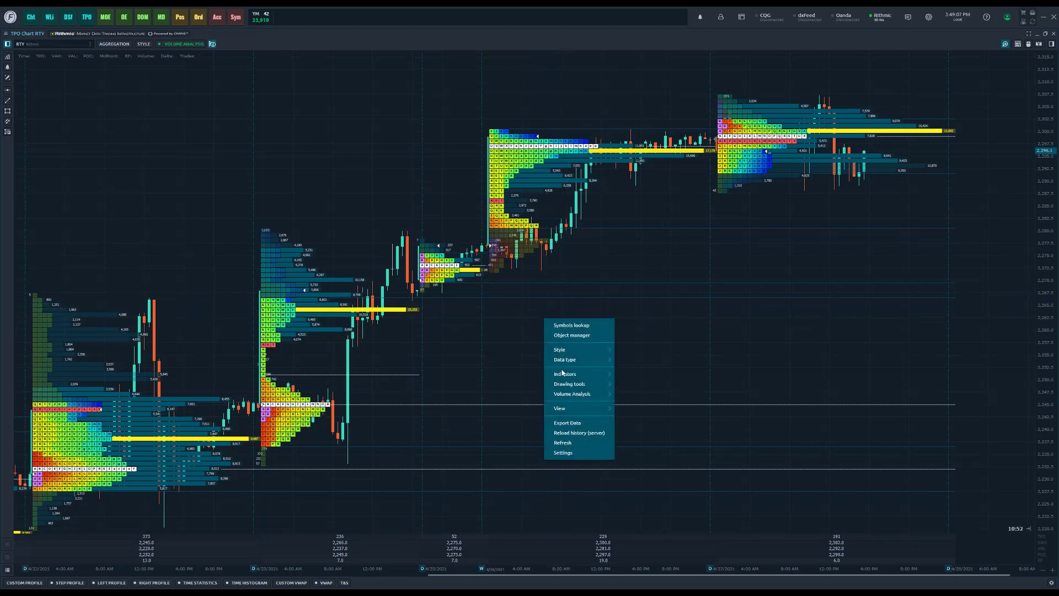
pyautogui.moveTo(589, 456)
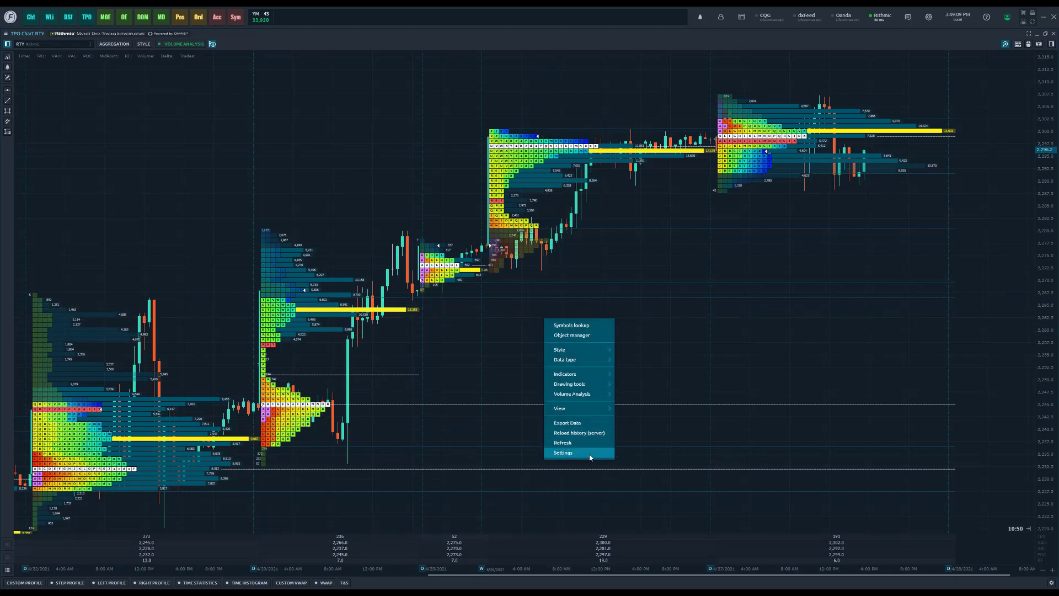
pyautogui.moveTo(383, 320)
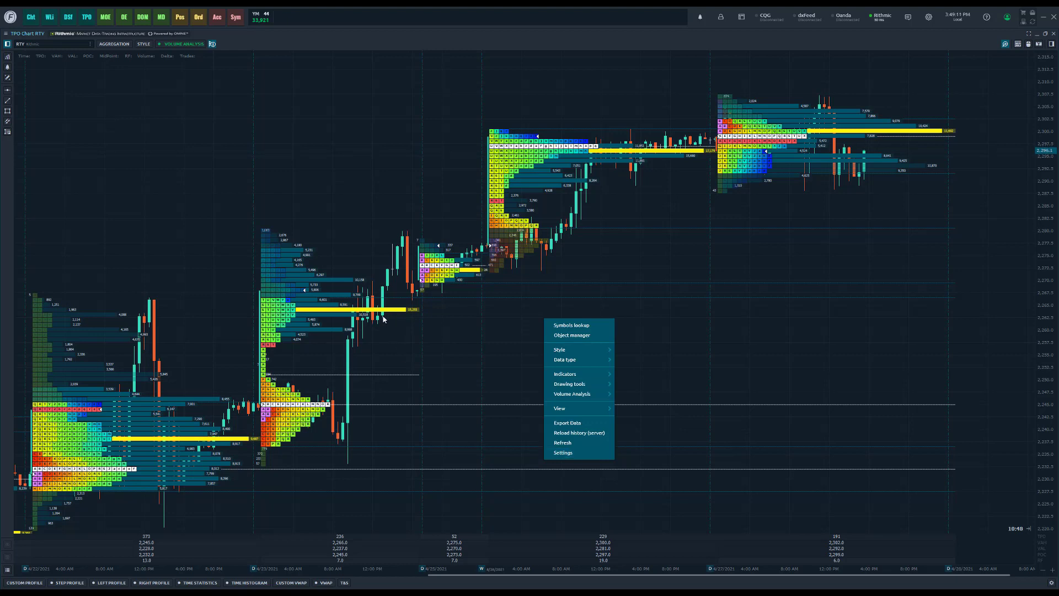
pyautogui.click(396, 344)
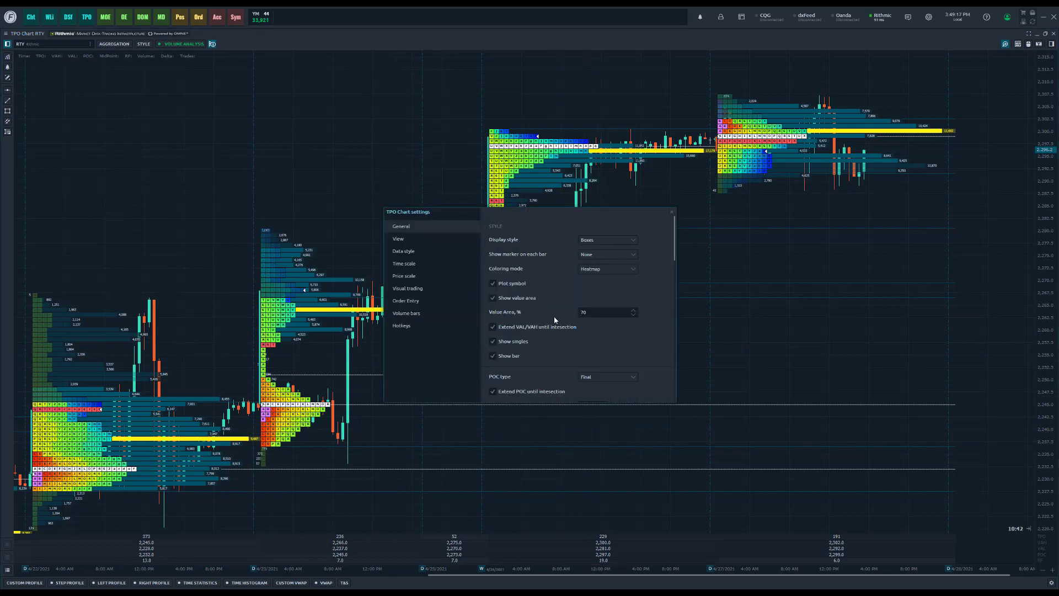
pyautogui.moveTo(582, 334)
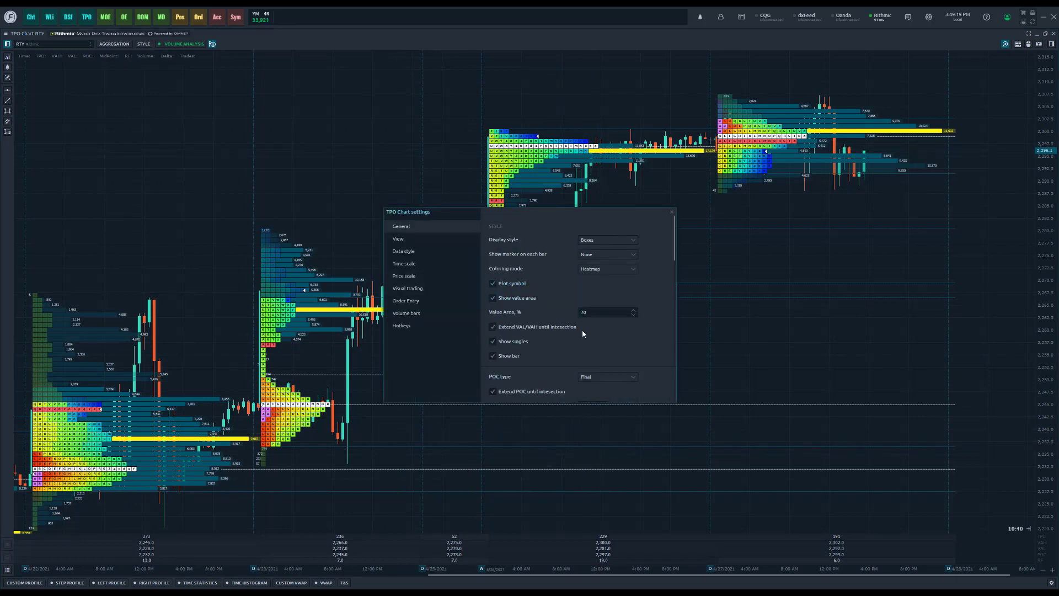
pyautogui.scroll(-3)
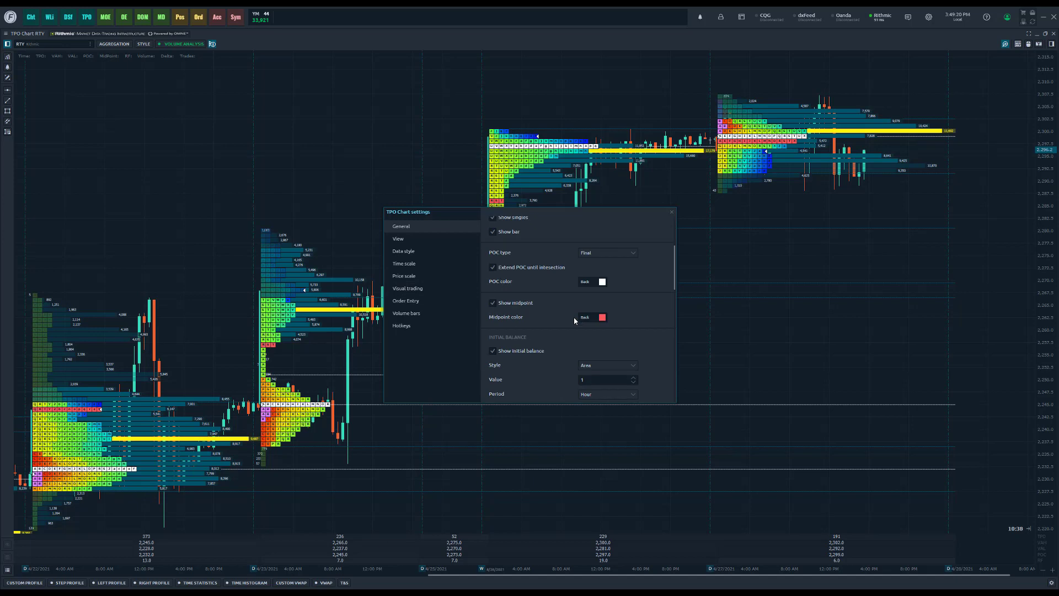
pyautogui.scroll(-3)
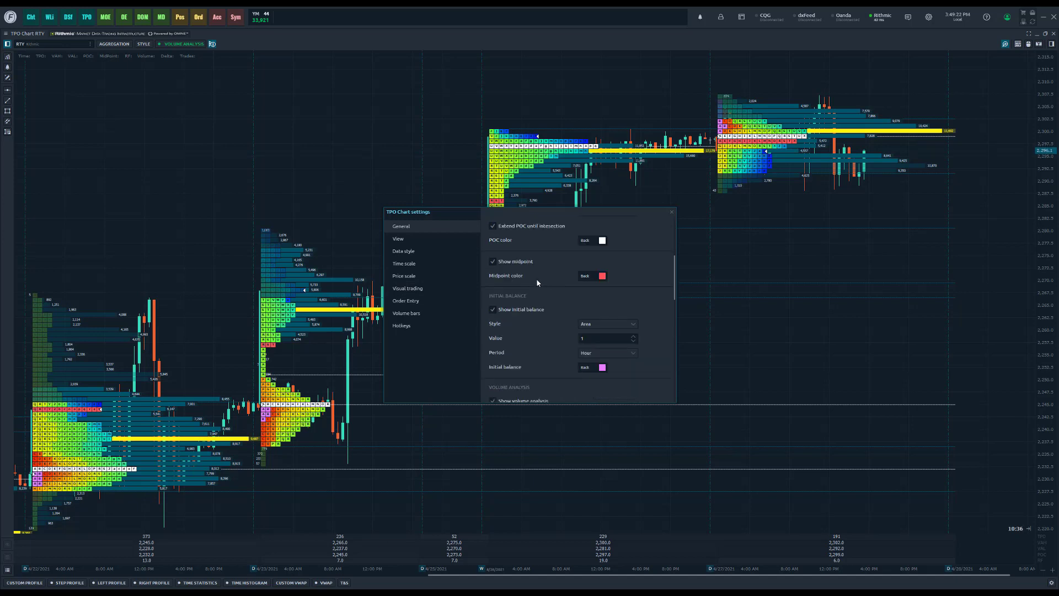
pyautogui.scroll(-3)
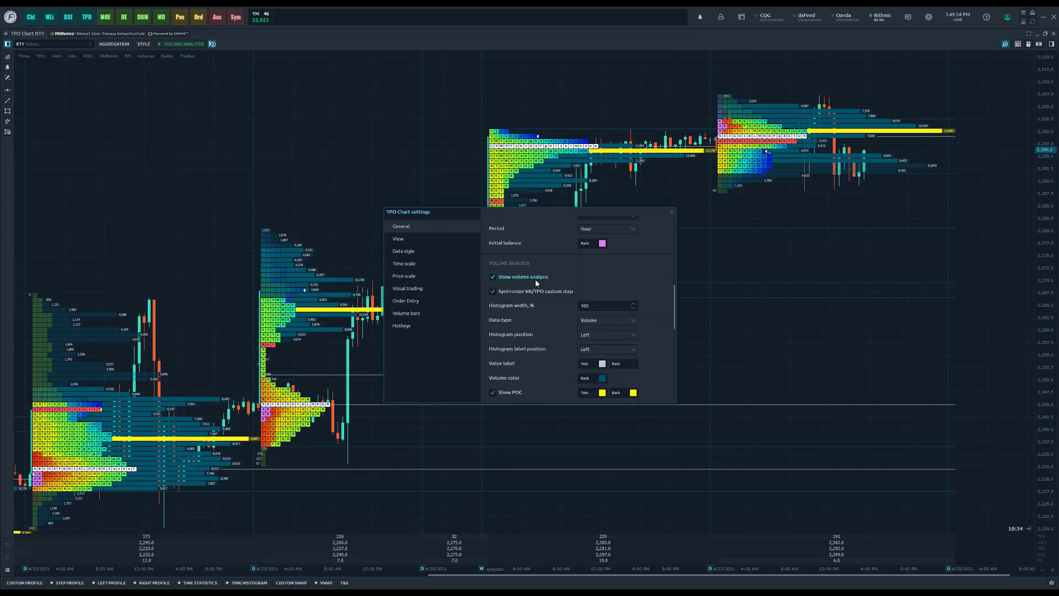
pyautogui.scroll(-3)
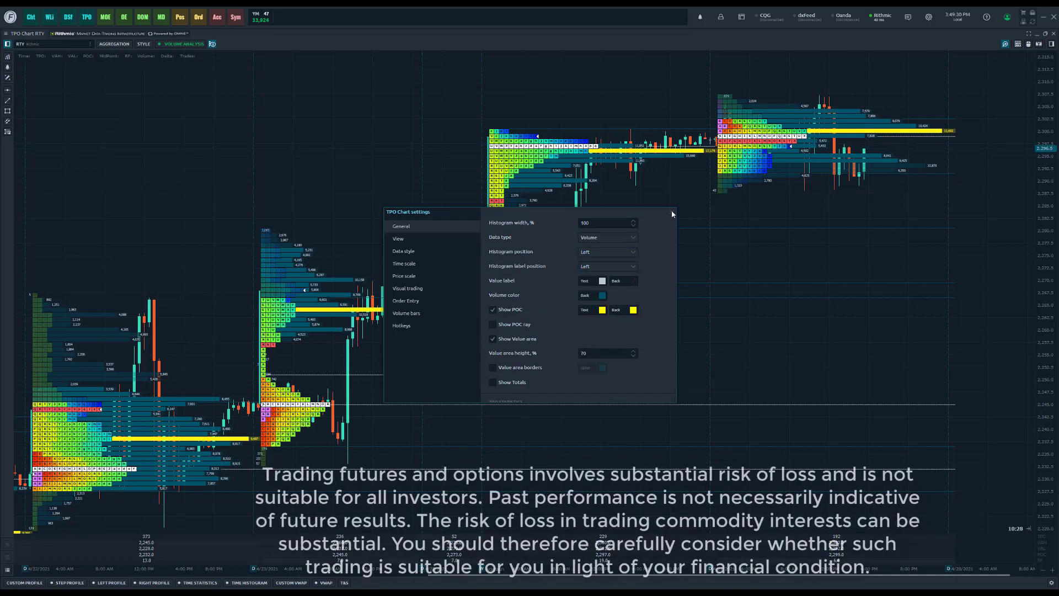
# - Close the TPO Chart settings before opening the RTY 1-minute candlestick chart
pyautogui.click(671, 213)
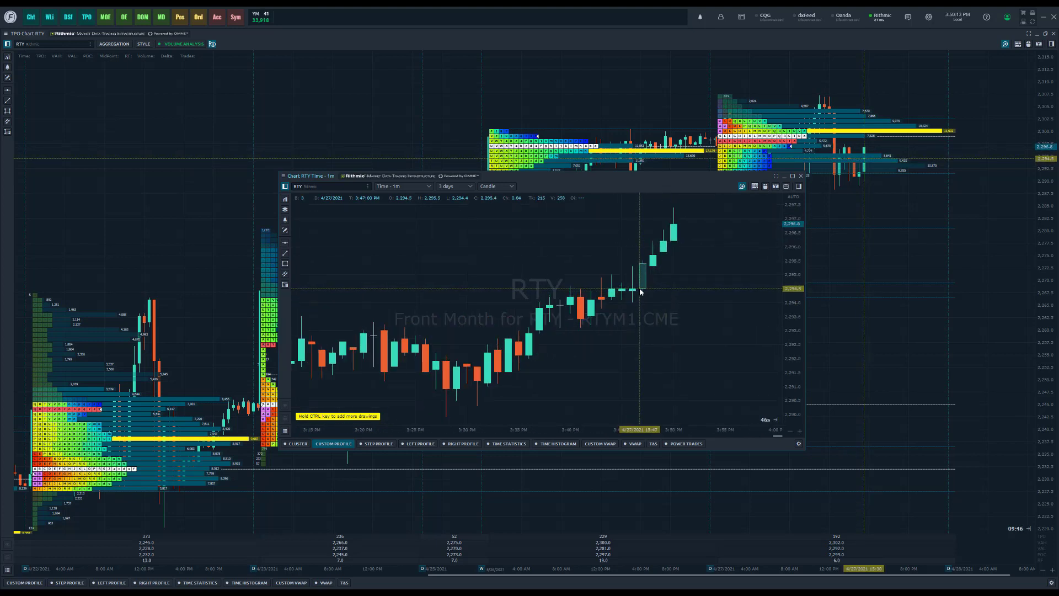
pyautogui.moveTo(668, 275)
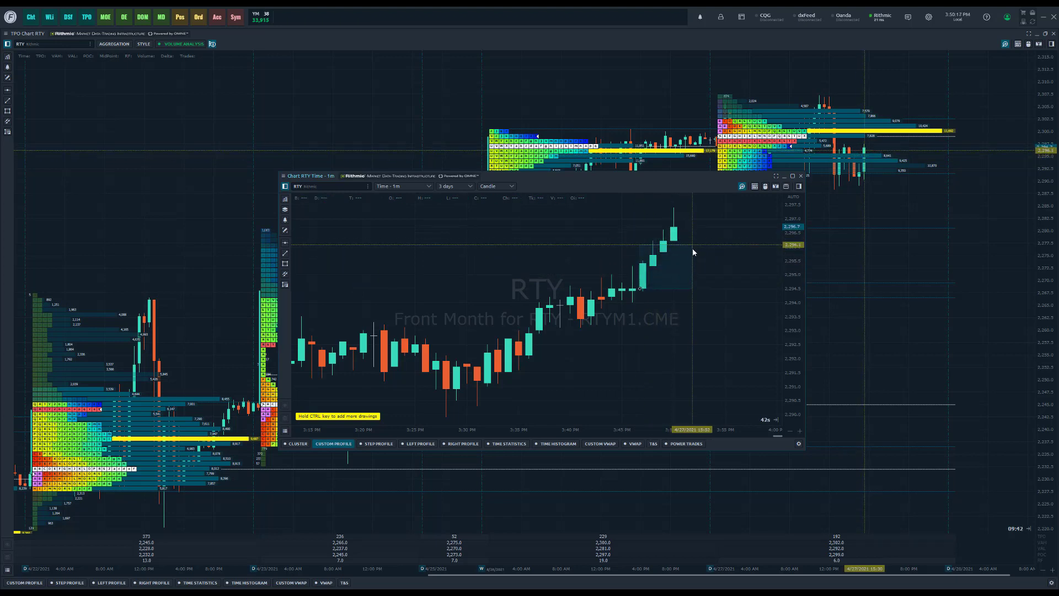
pyautogui.moveTo(655, 261)
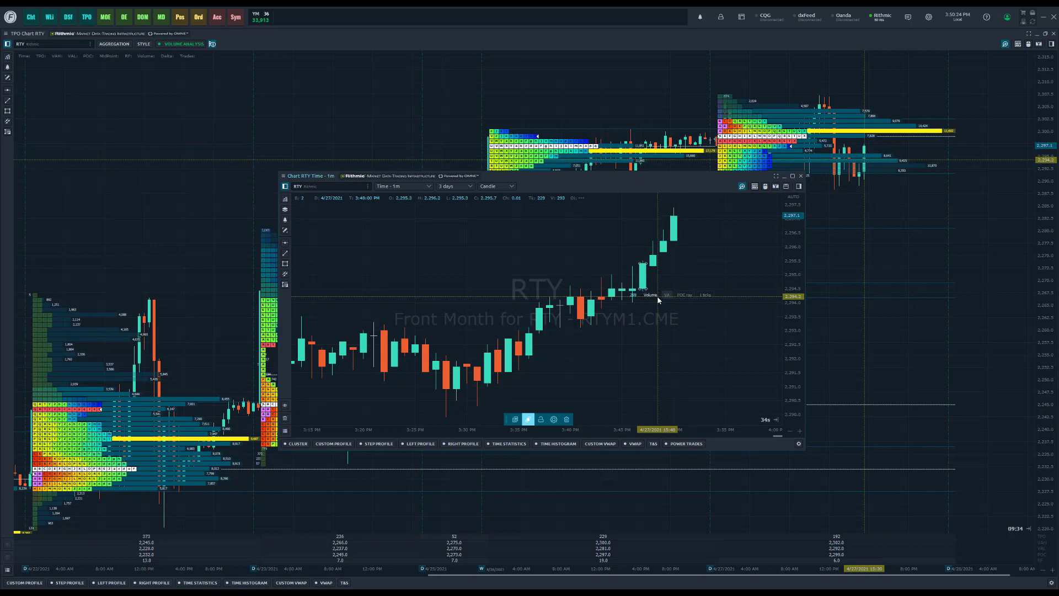
pyautogui.click(646, 294)
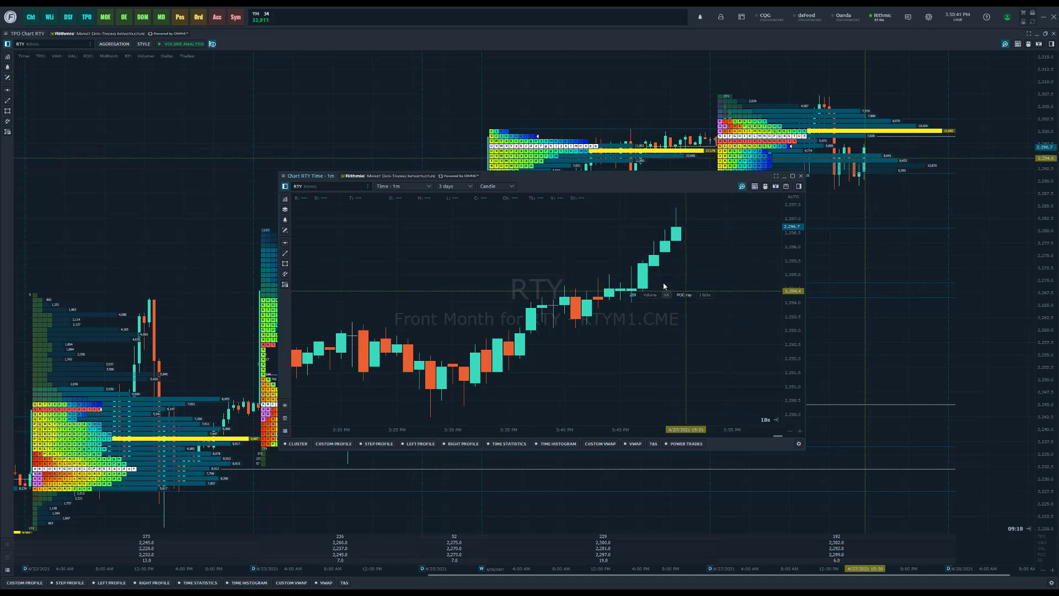
pyautogui.moveTo(647, 283)
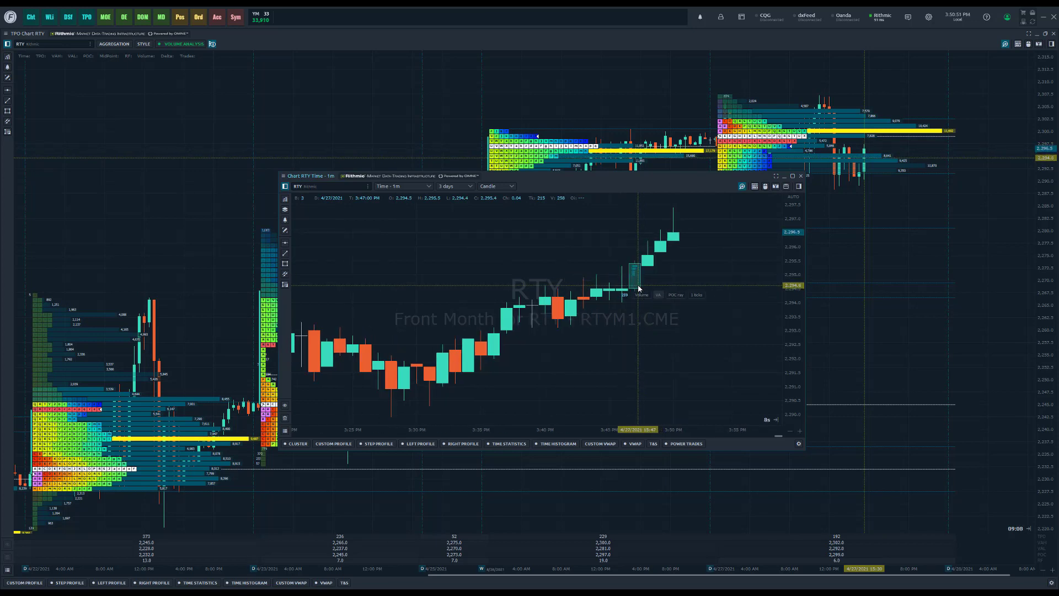
# - Open the 1-minute chart's settings at the Data style candle appearance page
pyautogui.rightClick(639, 286)
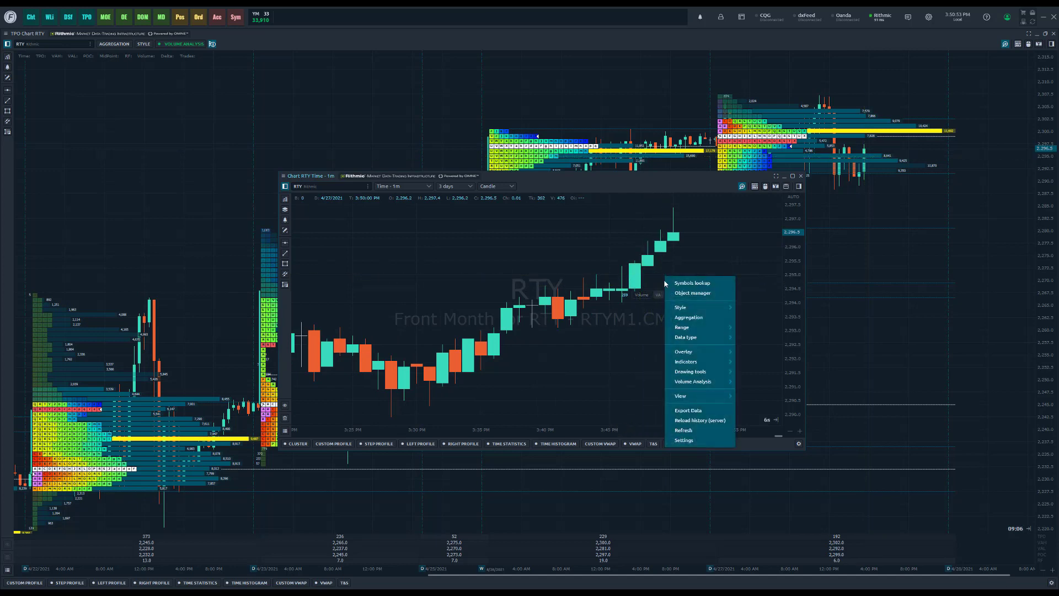
pyautogui.click(684, 440)
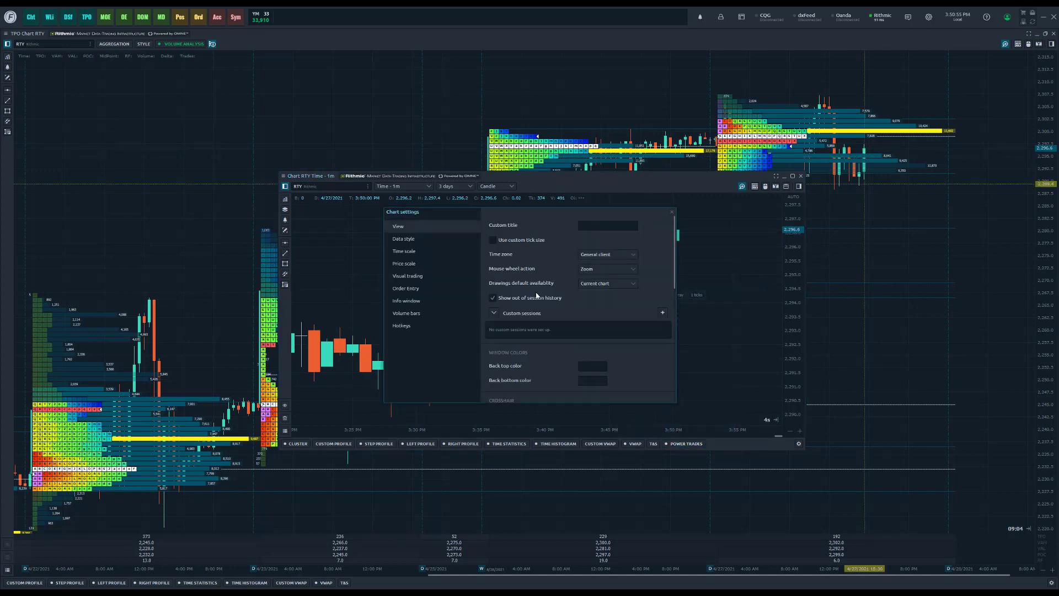
pyautogui.scroll(-3)
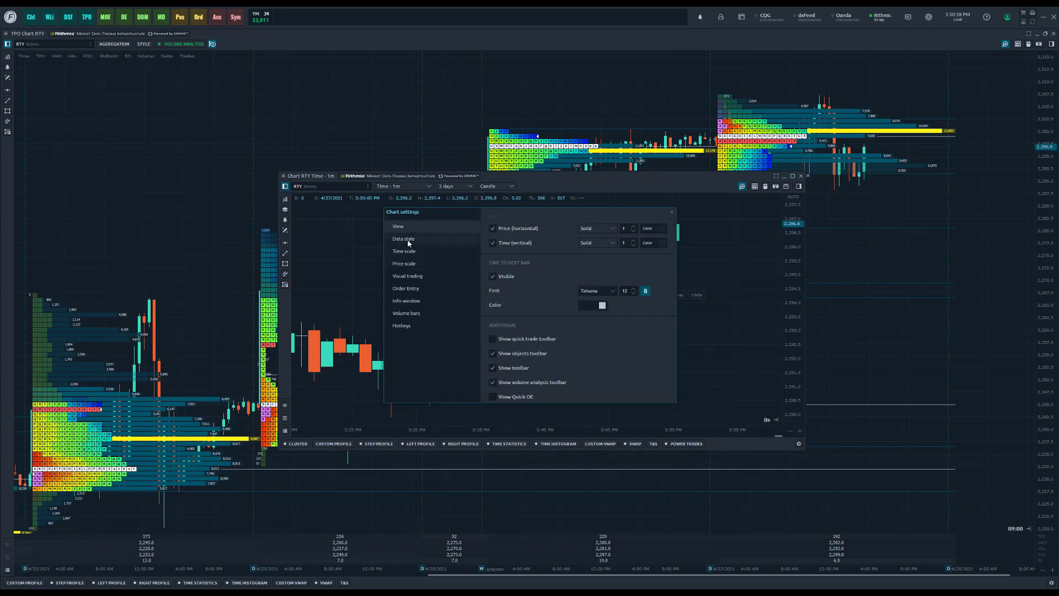
pyautogui.click(404, 238)
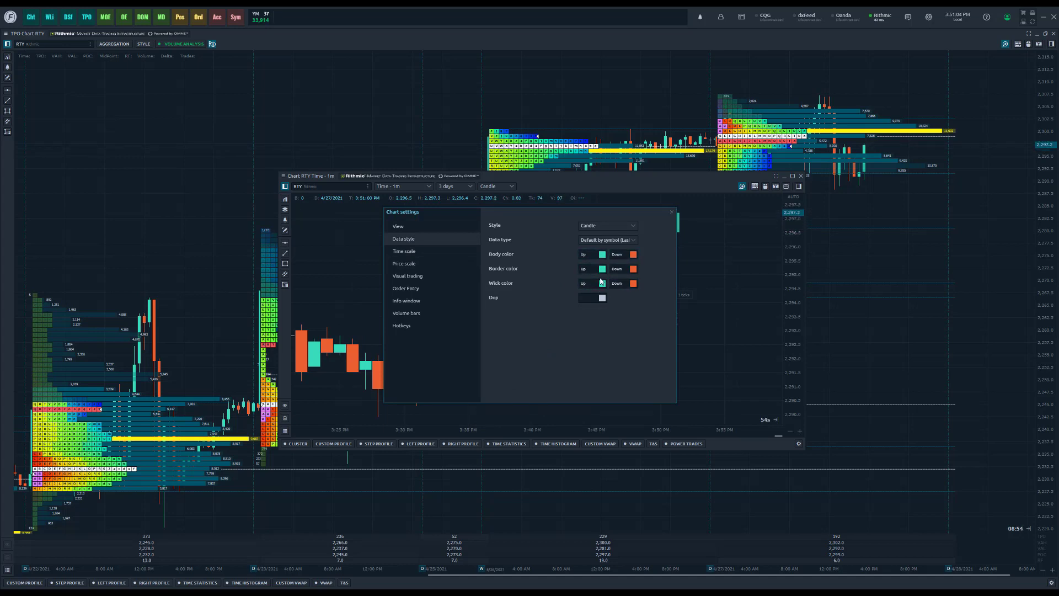
# - Set the candle Body color to transparent so only coloured outlines and wicks show
pyautogui.click(600, 253)
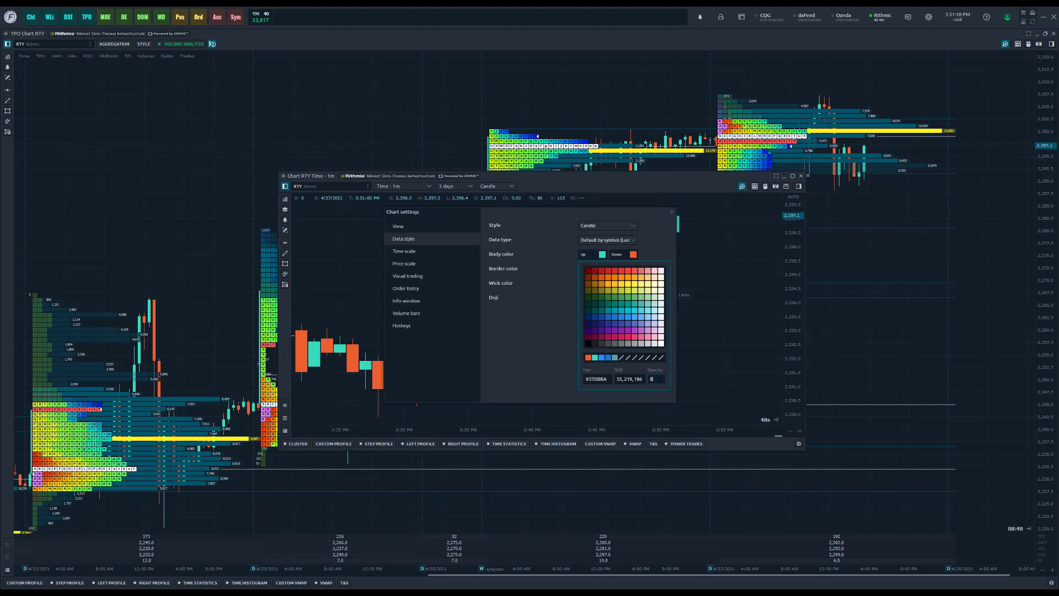
pyautogui.click(599, 254)
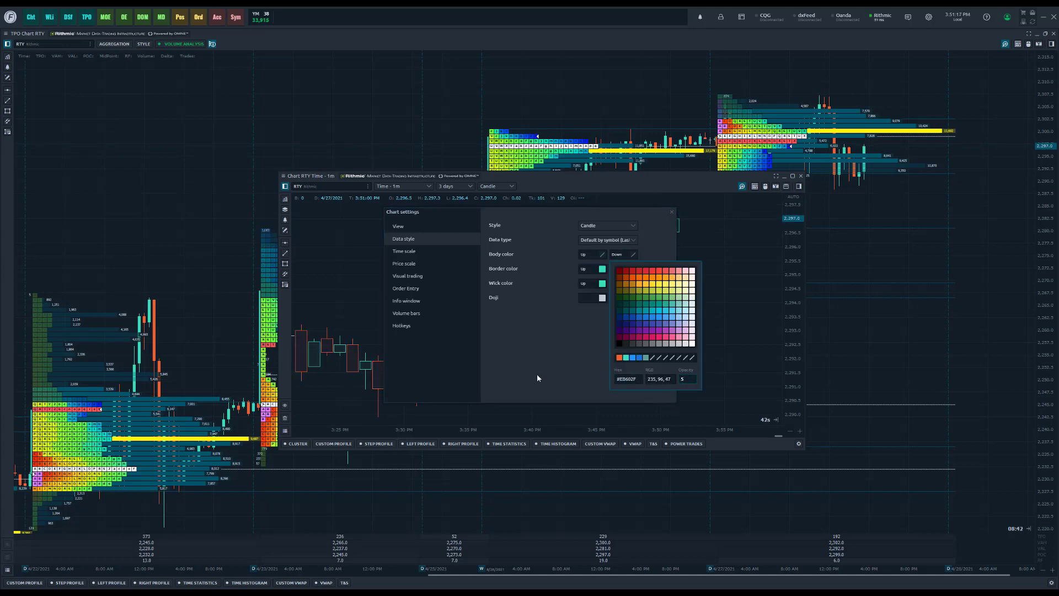
pyautogui.click(671, 212)
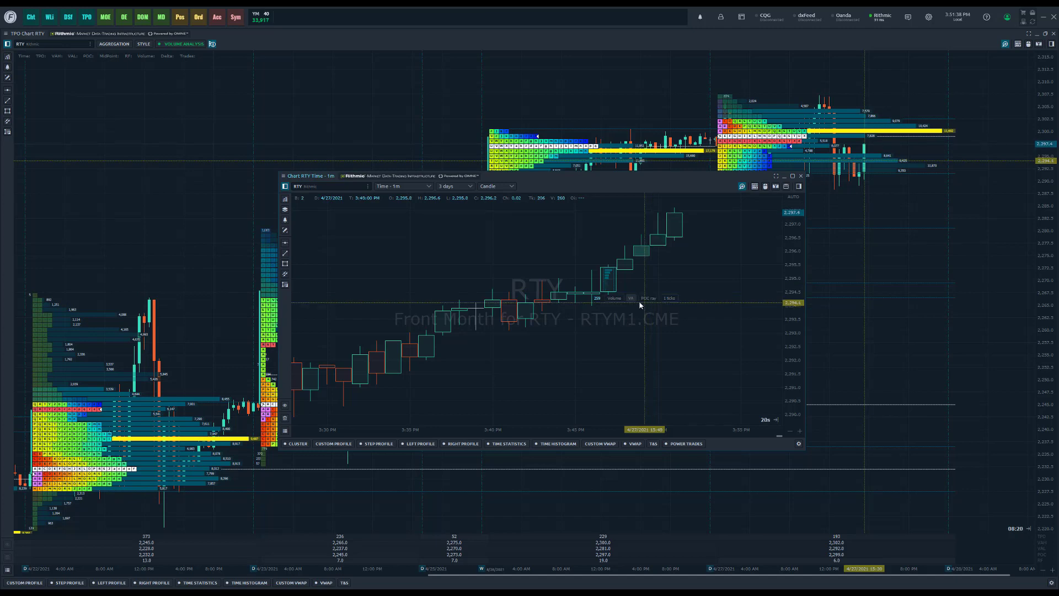
# - Open the custom profile's value list showing statistics such as trades, volume and delta
pyautogui.click(614, 298)
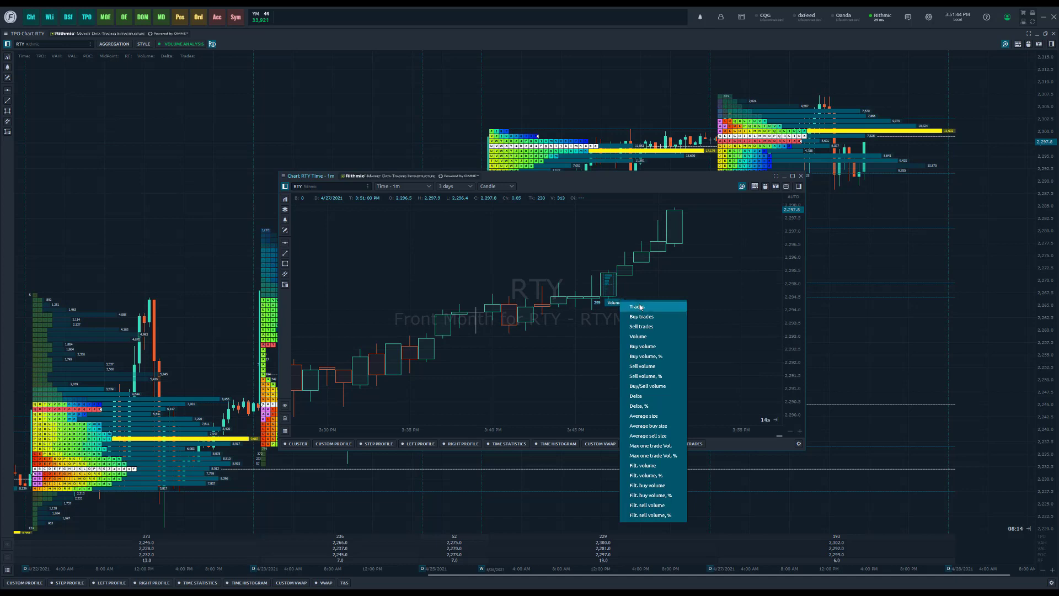
pyautogui.moveTo(641, 317)
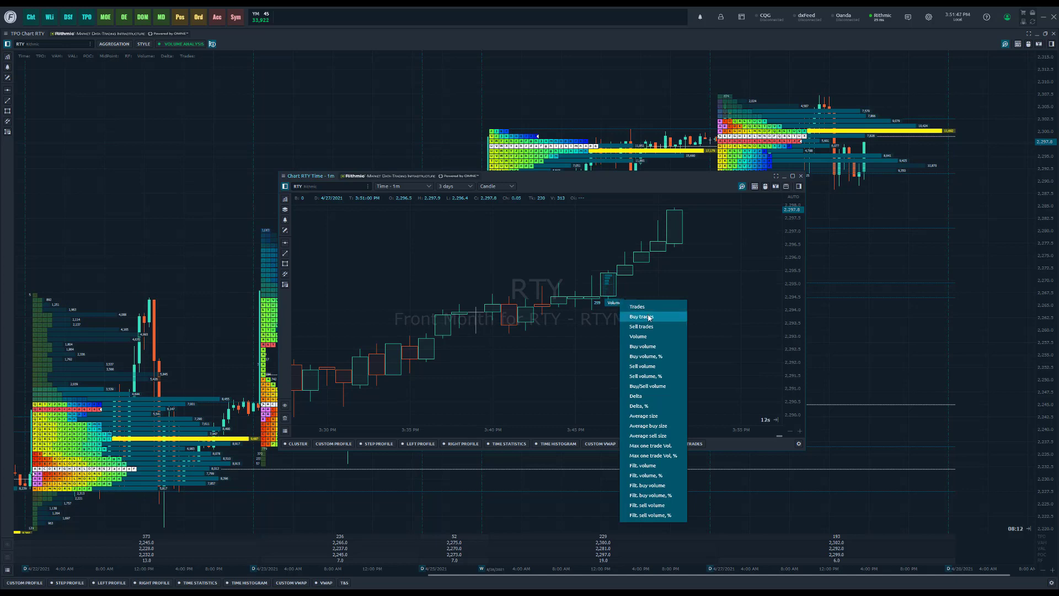
pyautogui.moveTo(642, 416)
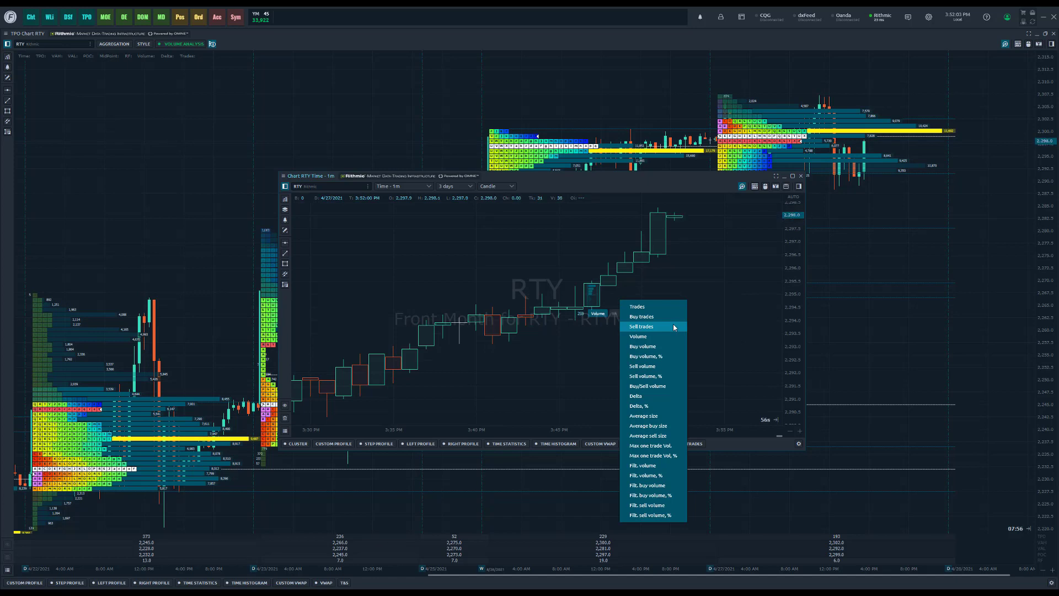
pyautogui.moveTo(673, 279)
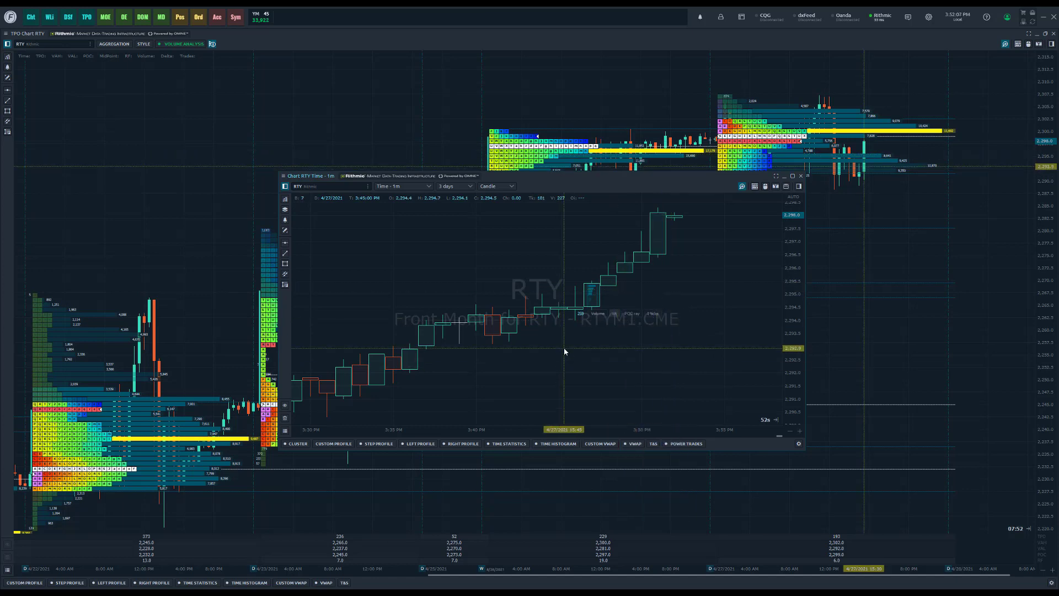
pyautogui.moveTo(607, 319)
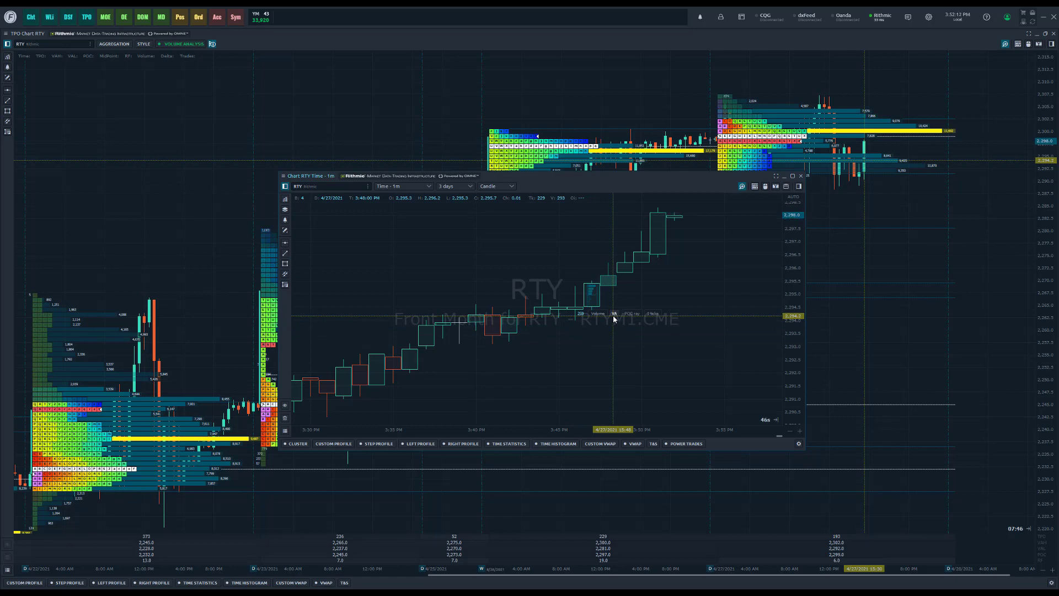
pyautogui.moveTo(626, 306)
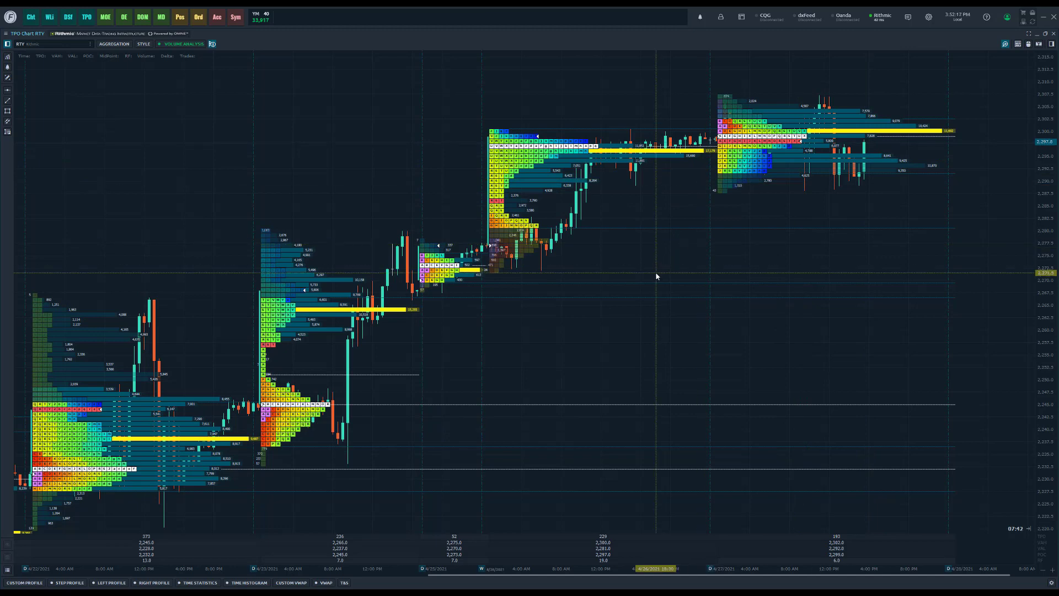
# - Reach the TPO chart settings from the chart's context menu and move past General and View
pyautogui.rightClick(655, 276)
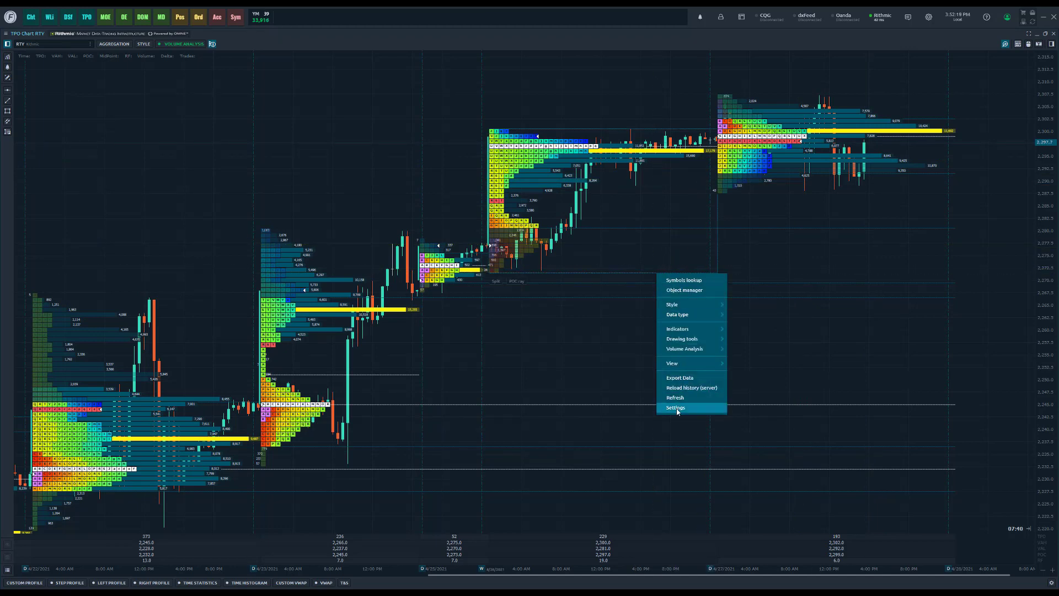
pyautogui.click(674, 406)
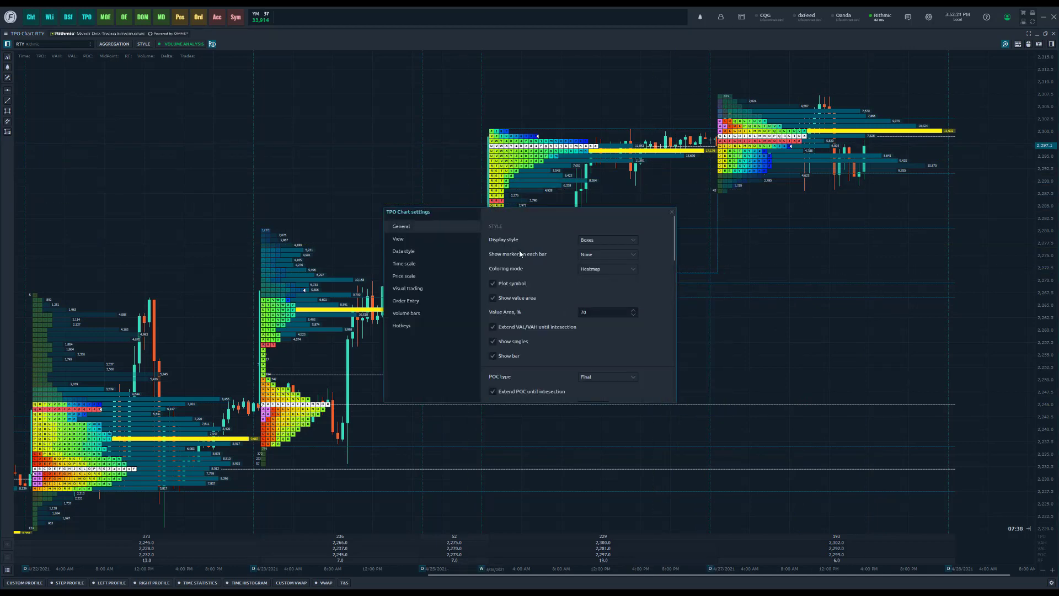
pyautogui.moveTo(539, 265)
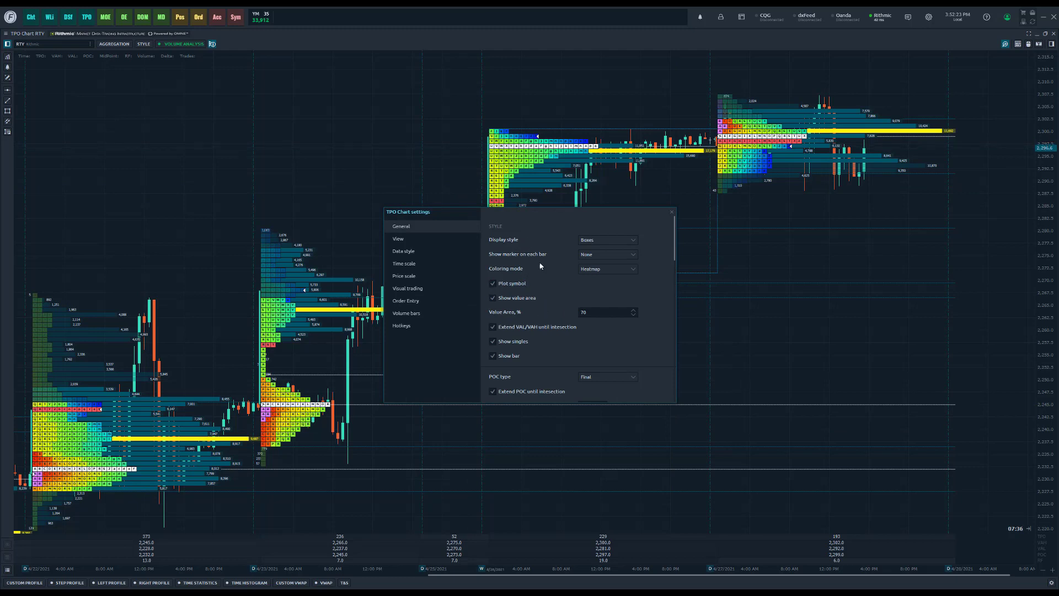
pyautogui.scroll(-3)
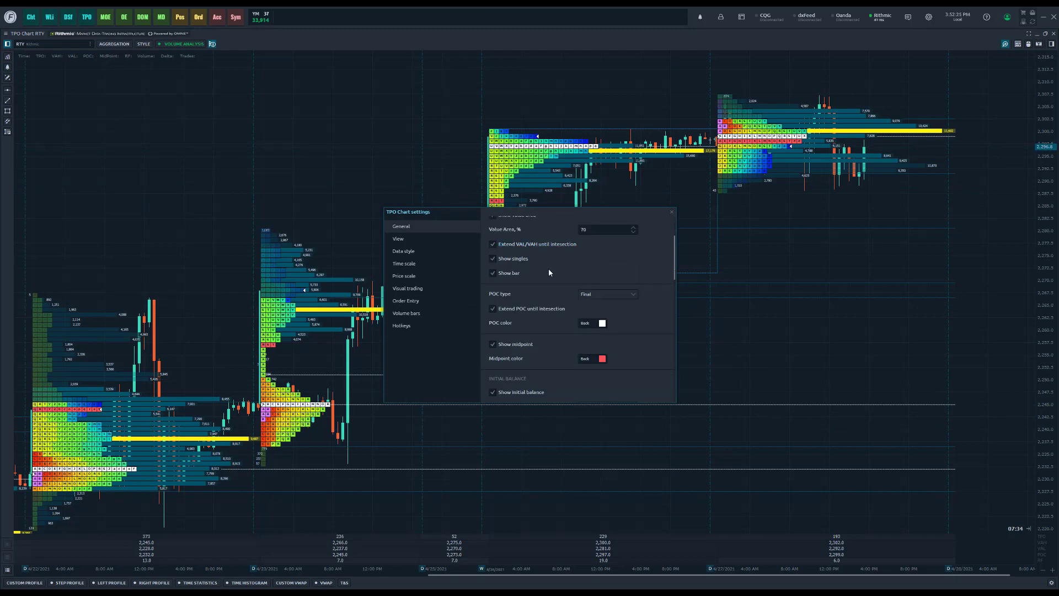
pyautogui.scroll(-3)
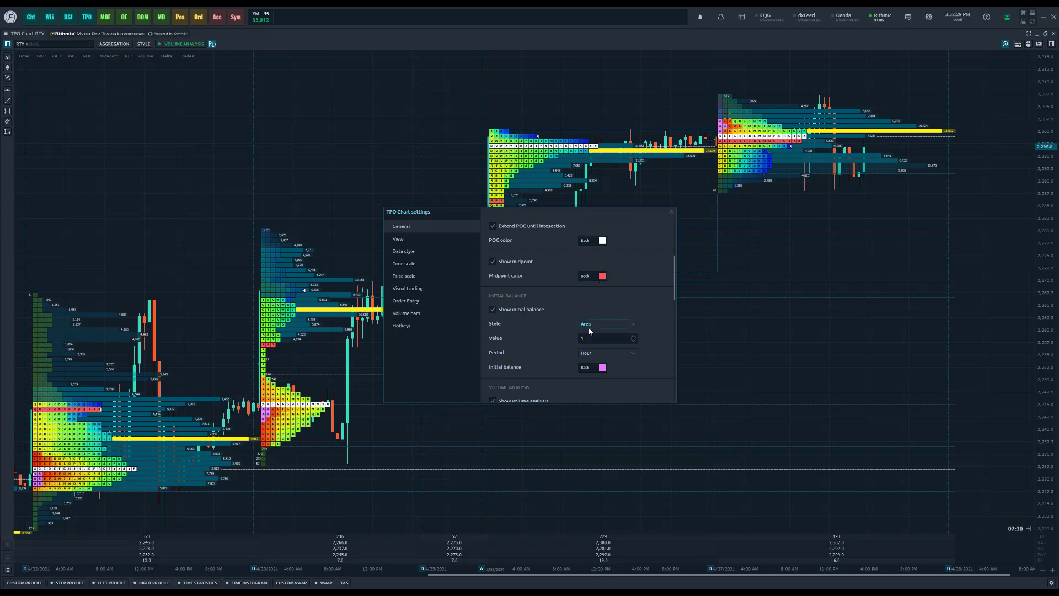
pyautogui.scroll(-3)
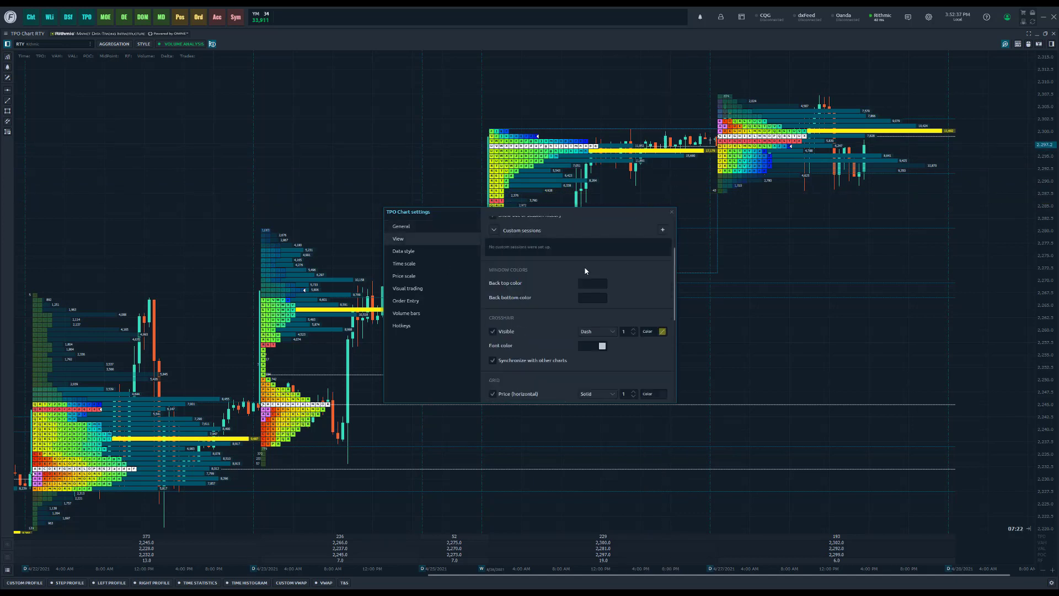
pyautogui.scroll(-3)
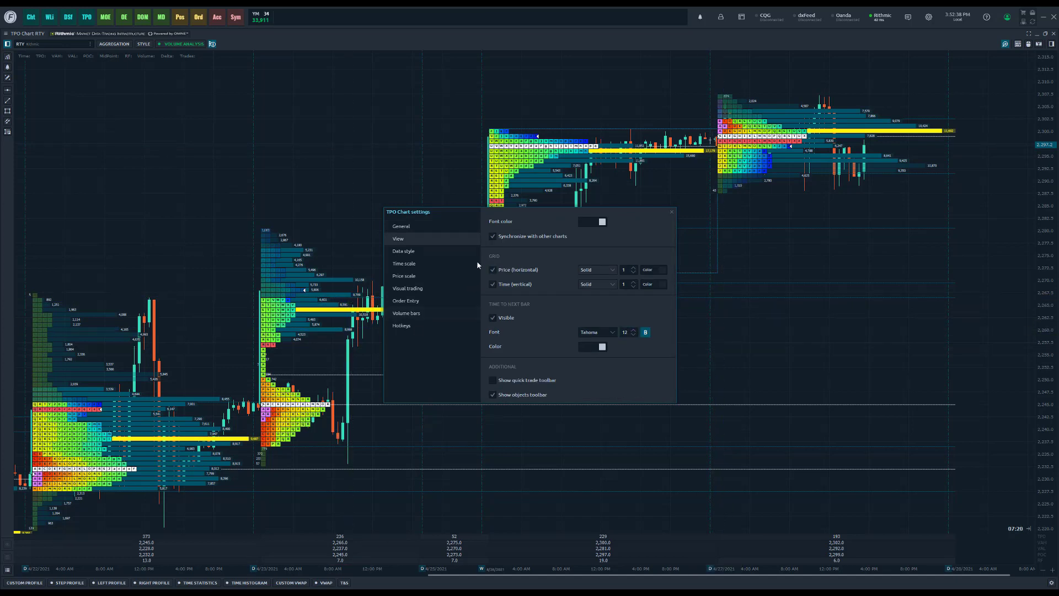
# - Switch to the Data style page with candle style, body, border and wick colours
pyautogui.click(404, 251)
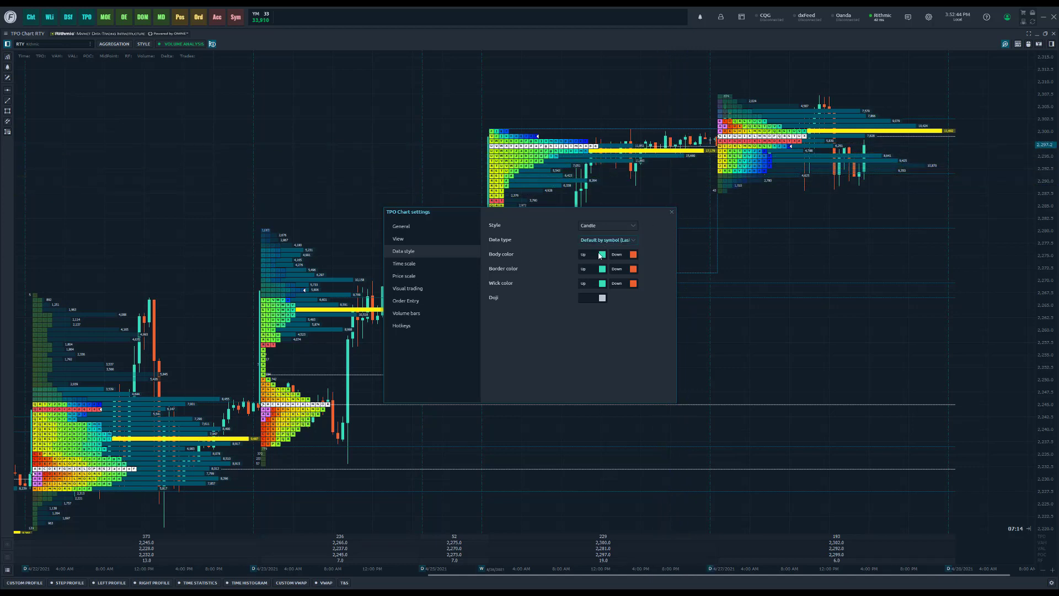
pyautogui.click(600, 254)
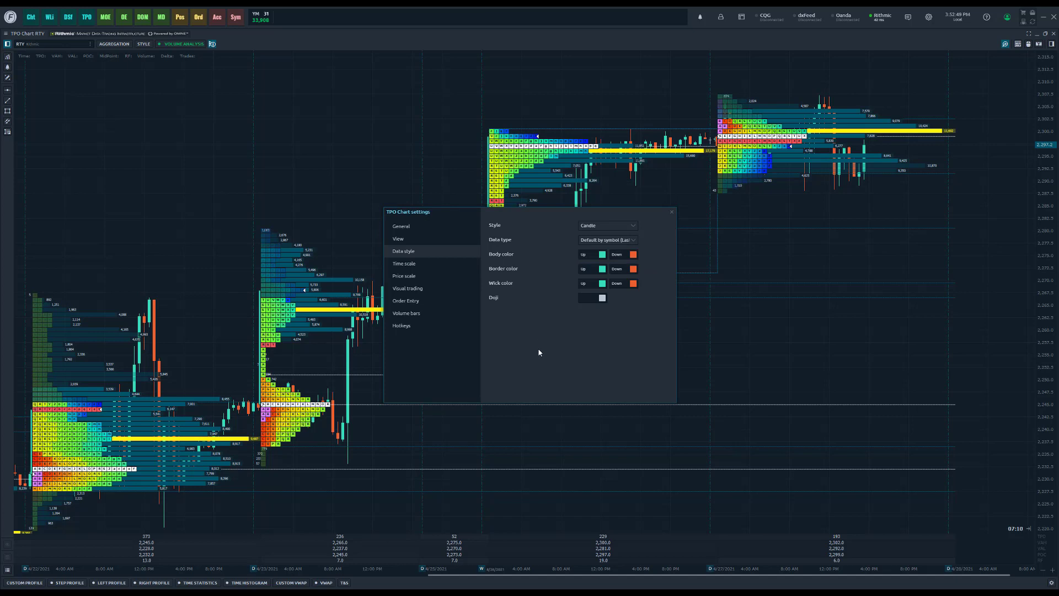
pyautogui.moveTo(299, 415)
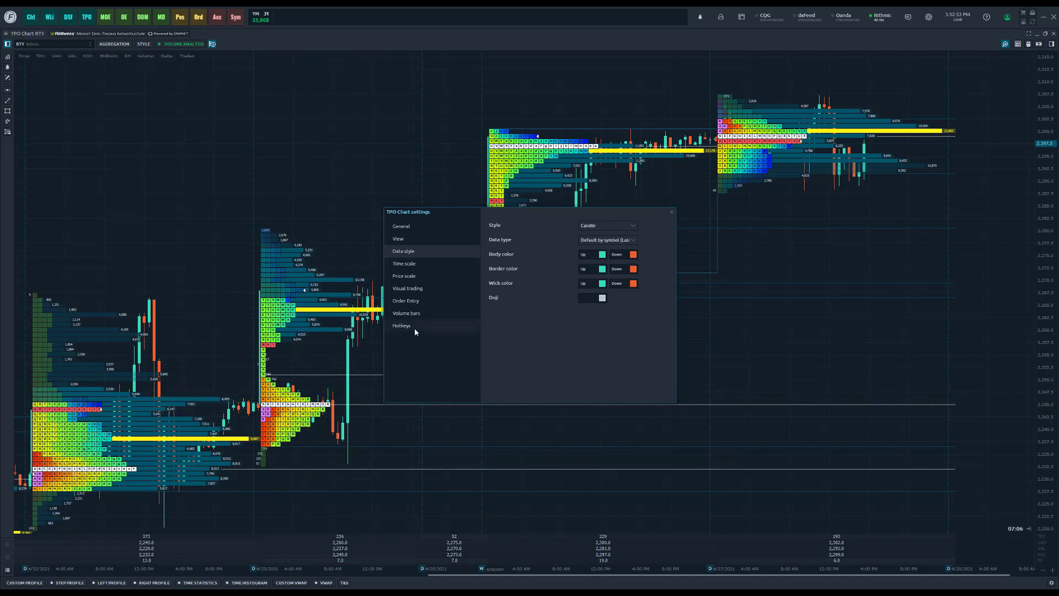
# - Make the grey volume bars visible at the bottom of the RTY TPO chart and close settings
pyautogui.click(406, 312)
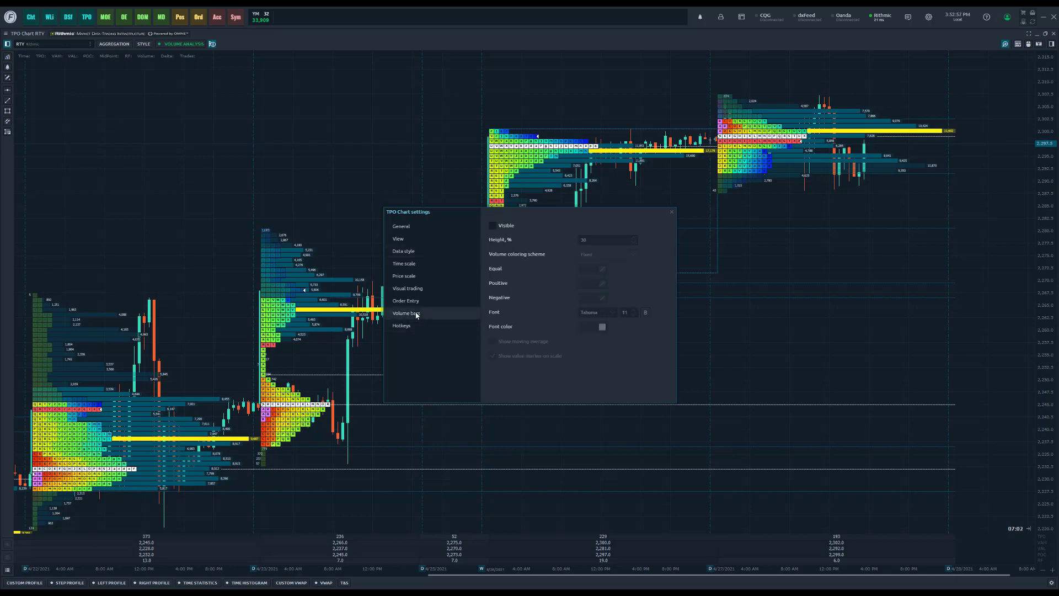
pyautogui.moveTo(497, 254)
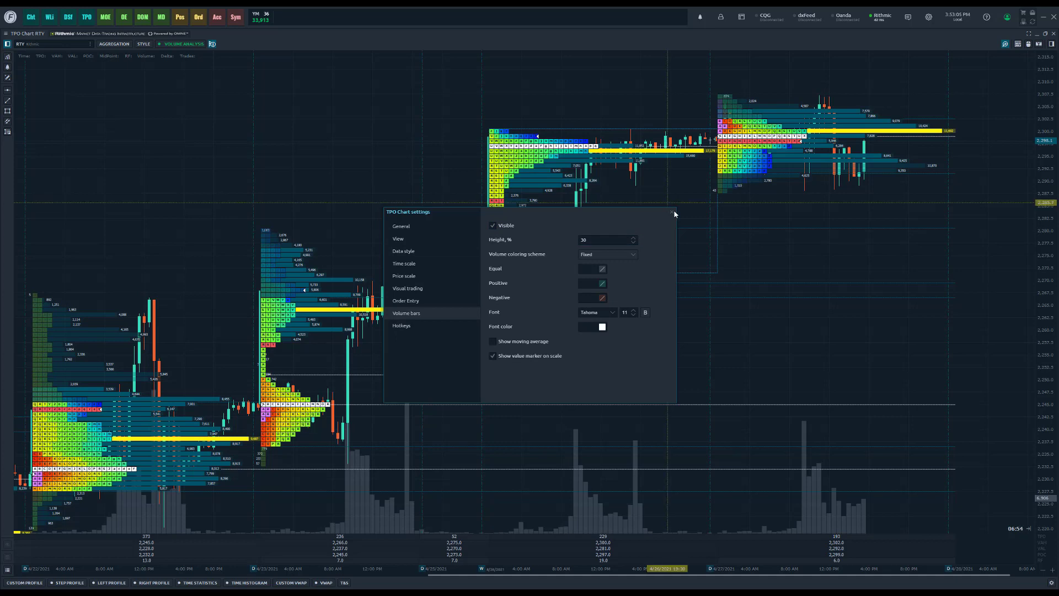
pyautogui.click(671, 213)
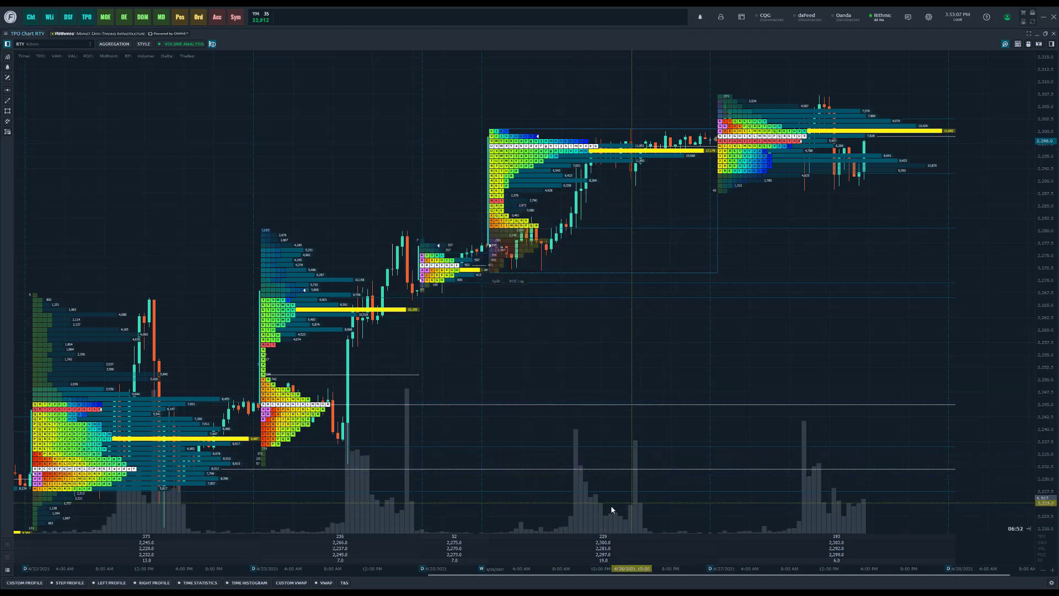
pyautogui.moveTo(419, 511)
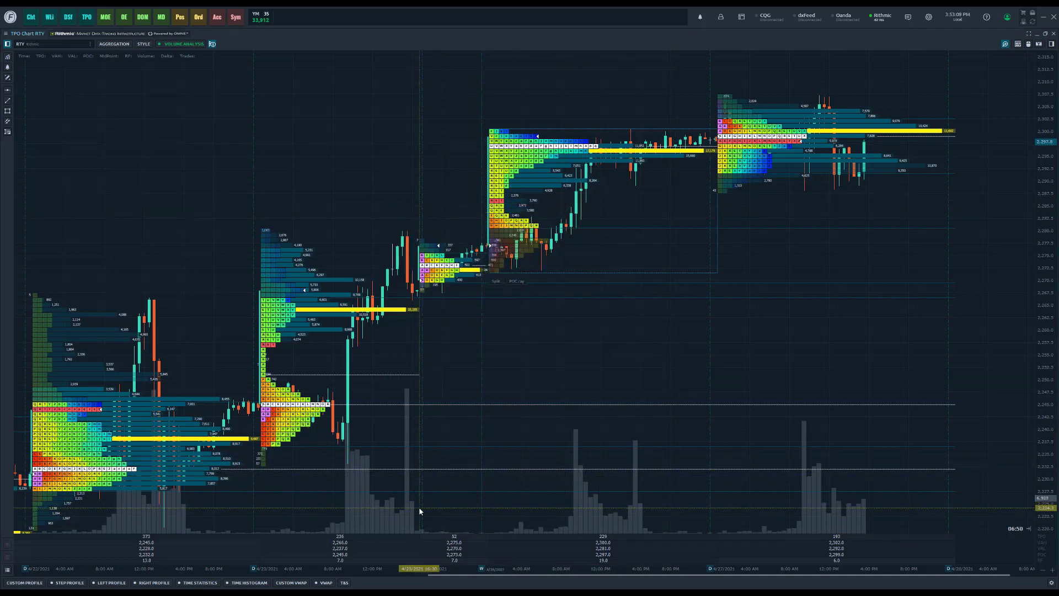